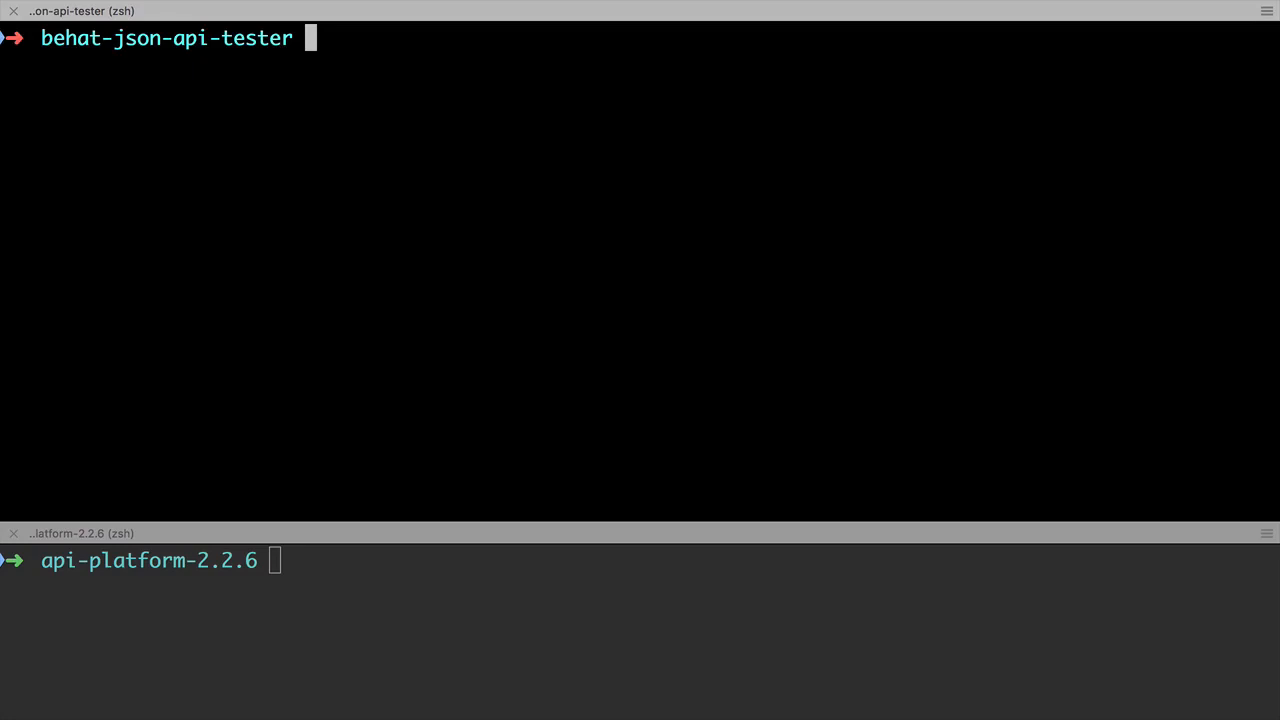
- List the project files, then run vendor/bin/behat features/healthcheck.feature
type("ls -la")
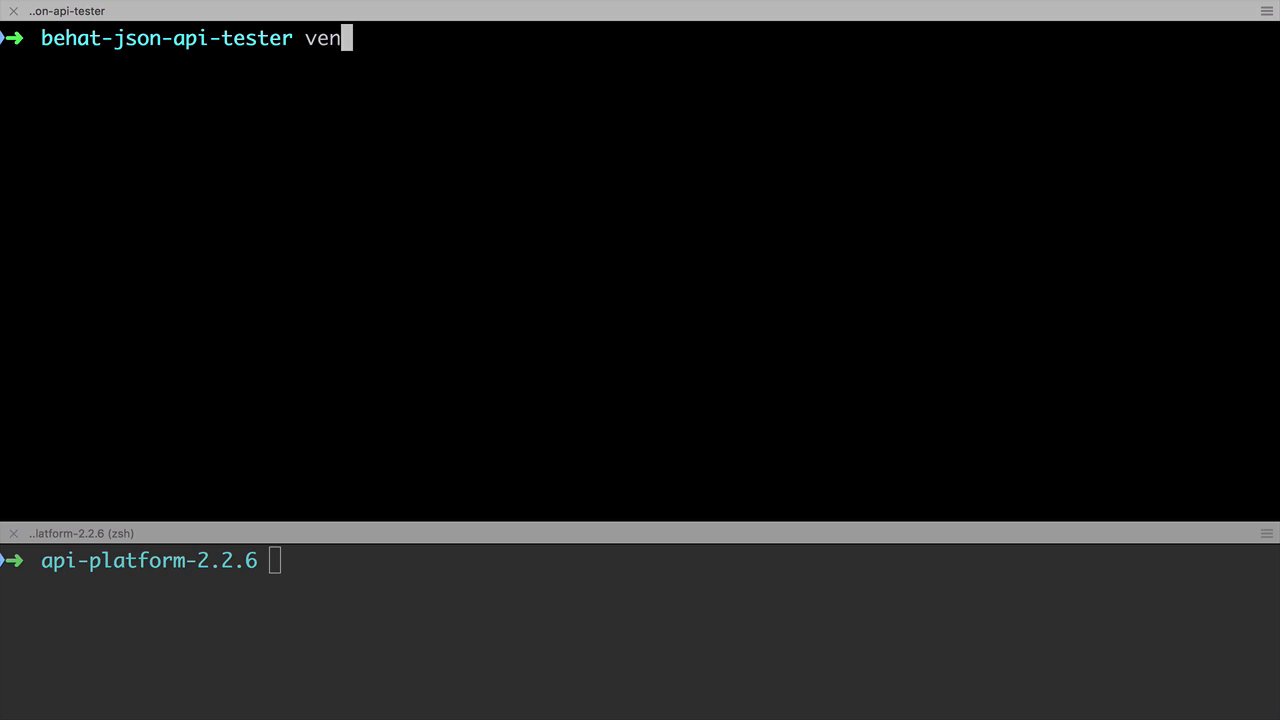
type("dor/bin/behat")
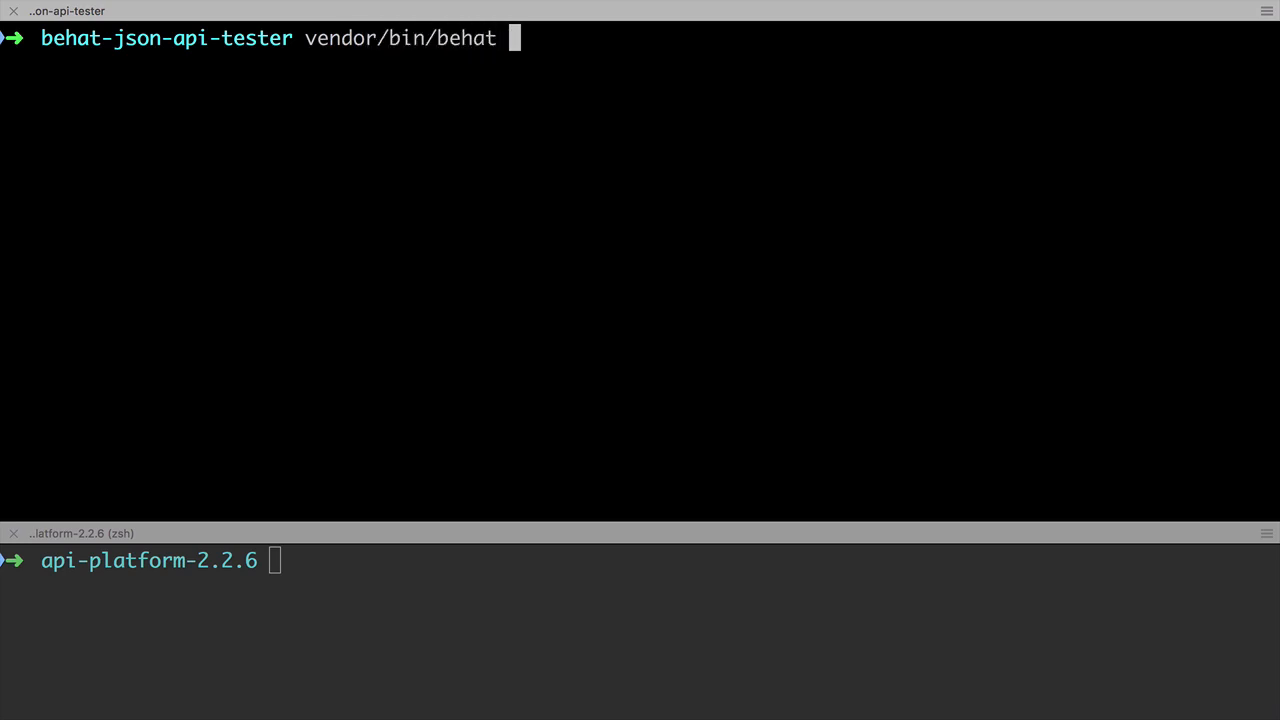
type("features/healthcheck.feature")
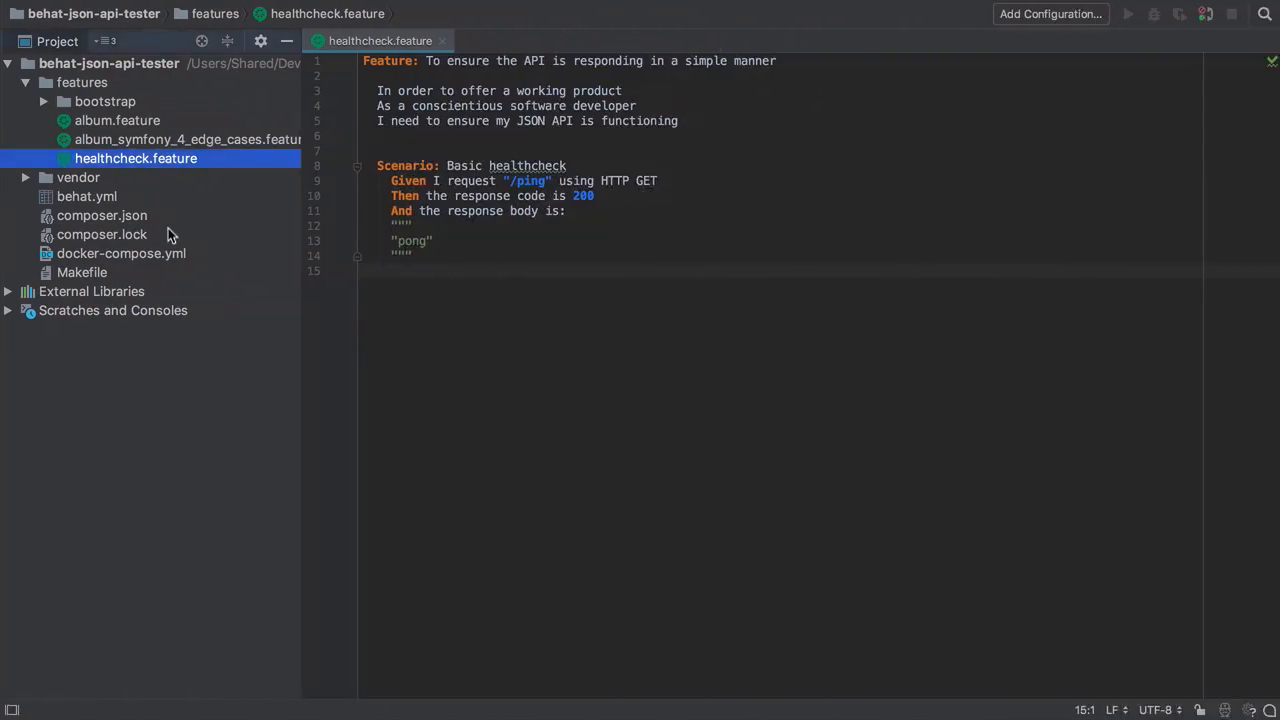
- Open features/healthcheck.feature to read the GET /ping scenario expecting 200 and 'pong'
double_click(86, 196)
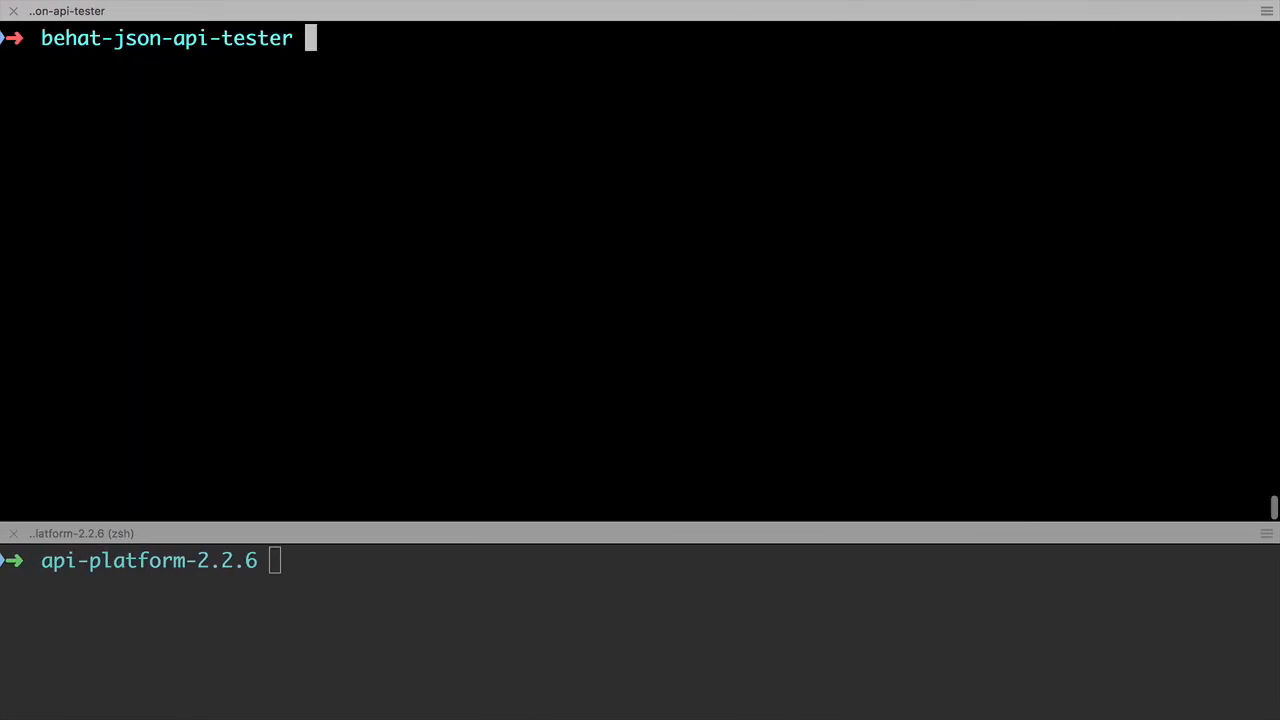
- Switch from iTerm2 over to the Postman window
key("Enter")
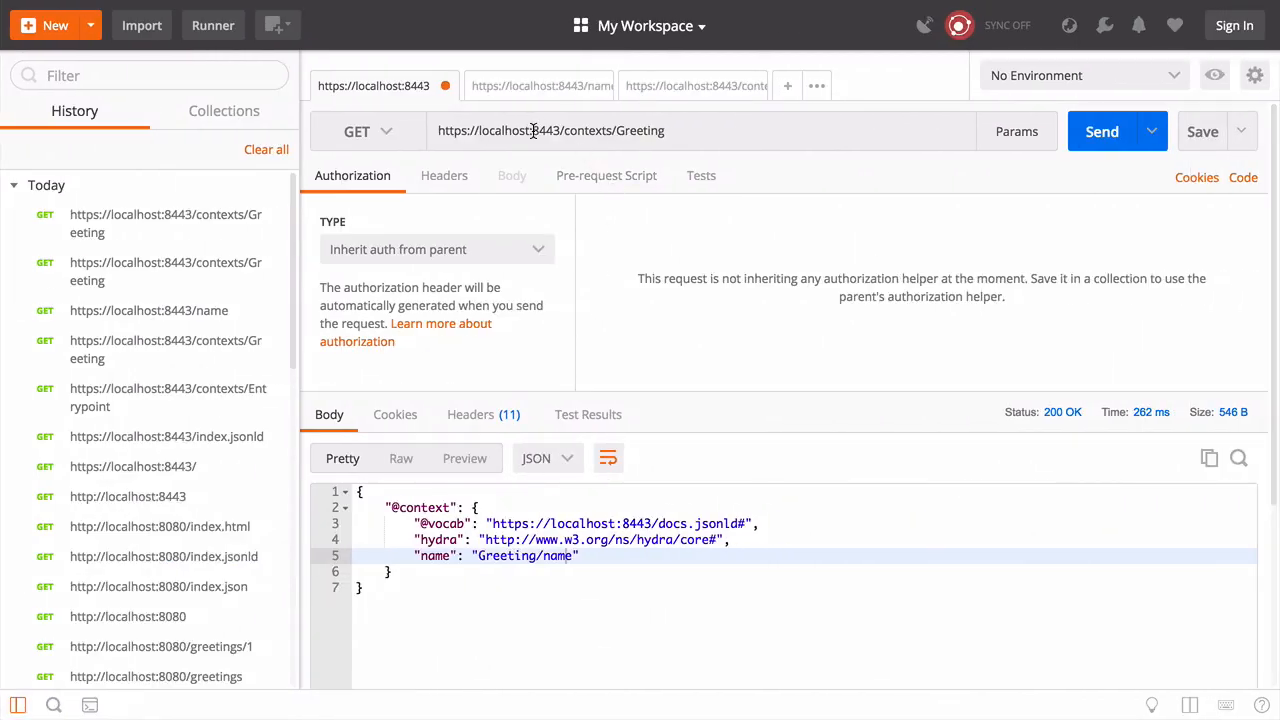
- Send GET localhost:8080/ping, retrying with plain http, and get no response
type("https://localhost:808")
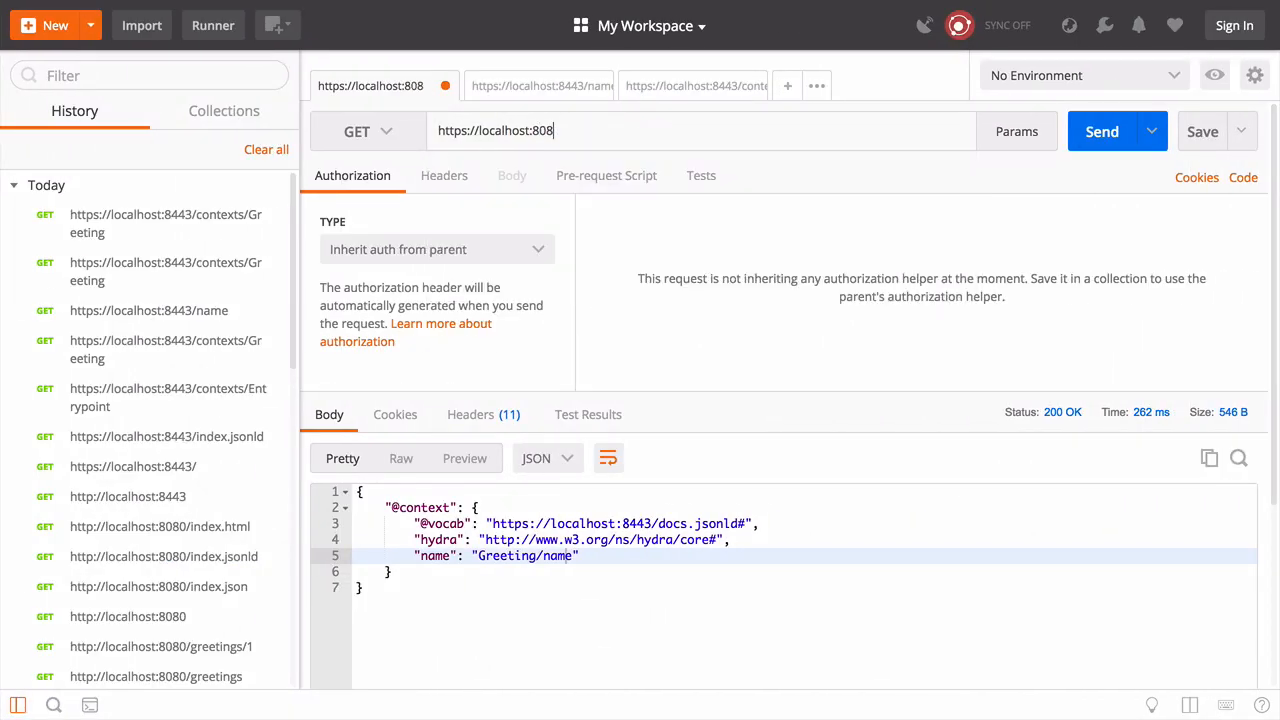
left_click(1101, 131)
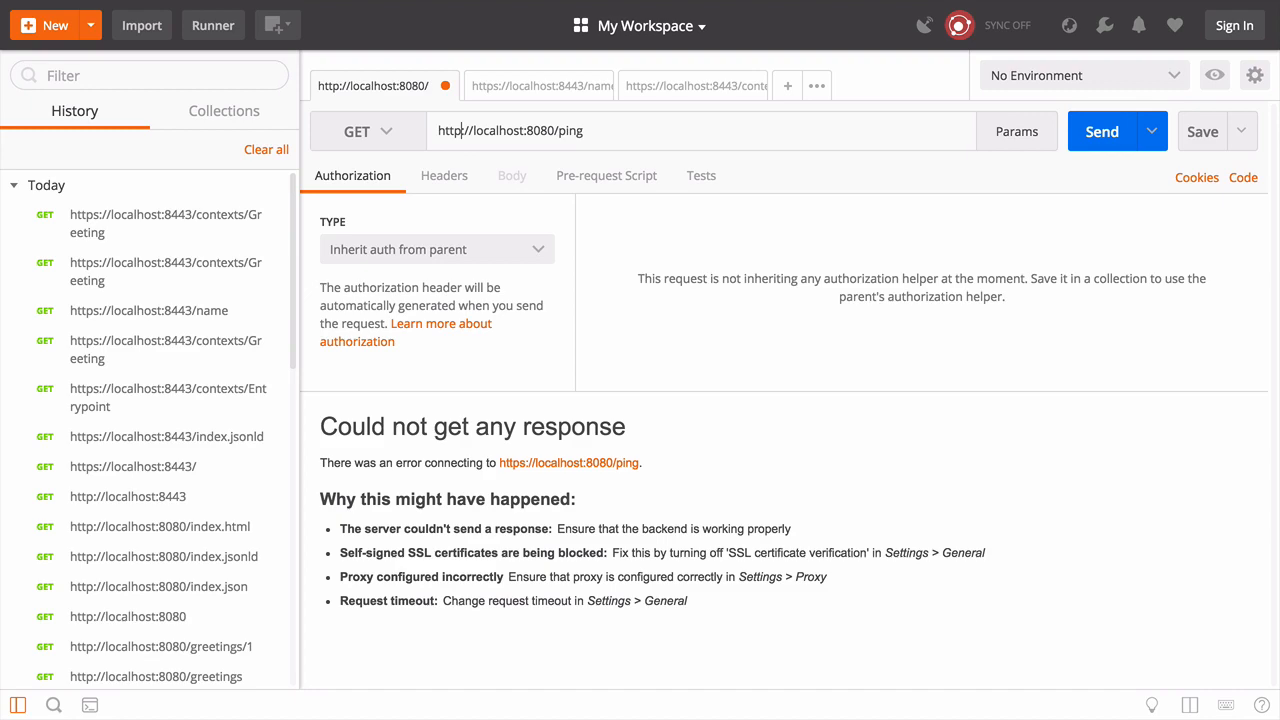
left_click(1101, 131)
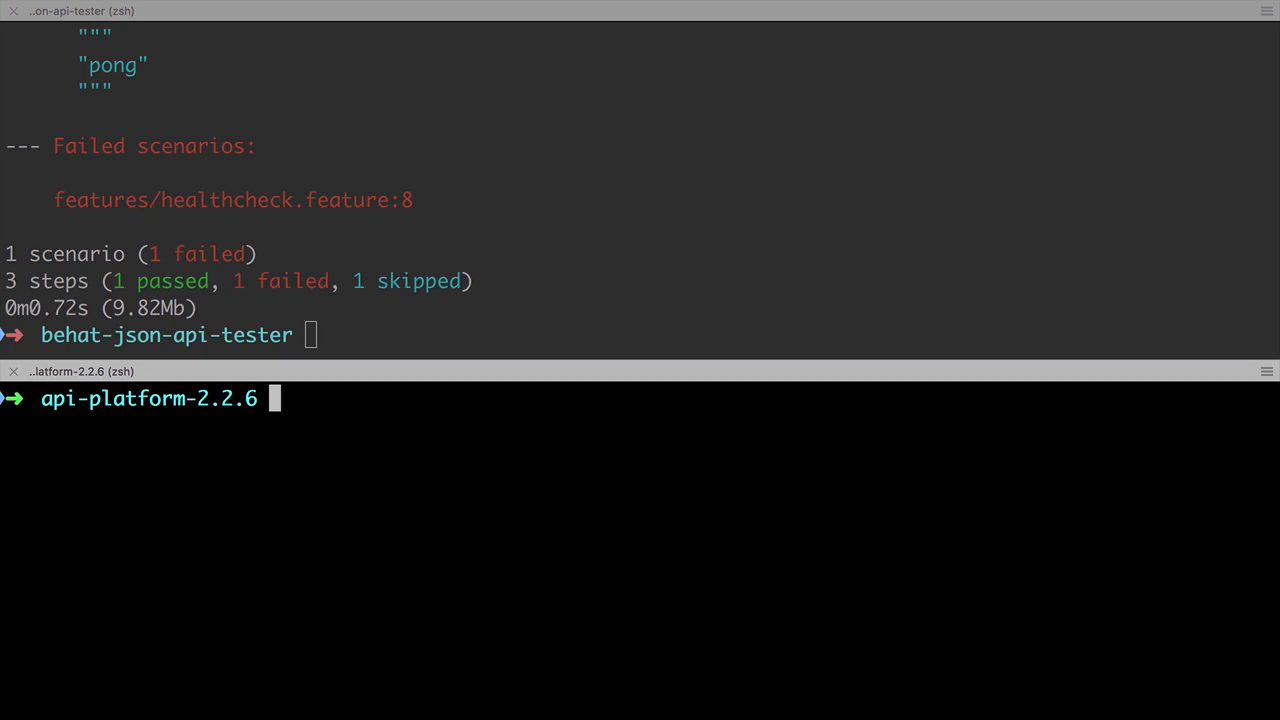
- Run docker-compose exec php php bin/console debug:router in the bottom pane
type("docker-compose exec php php")
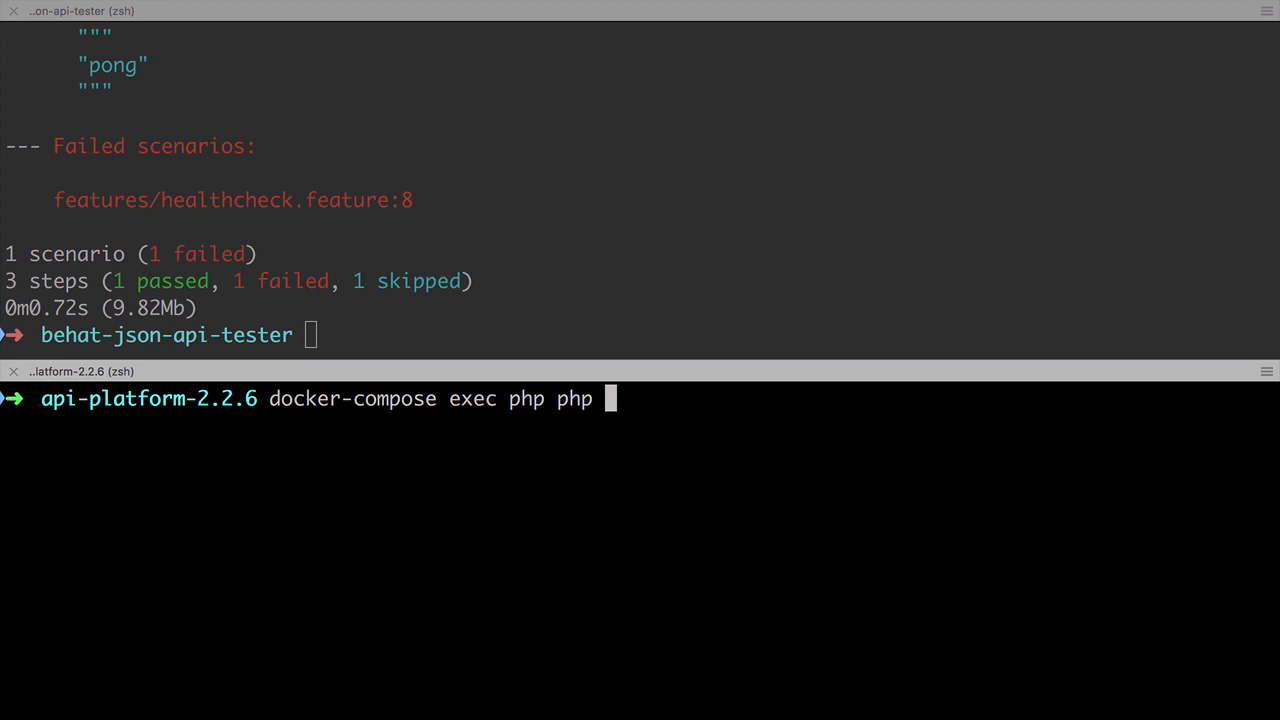
type("bin/")
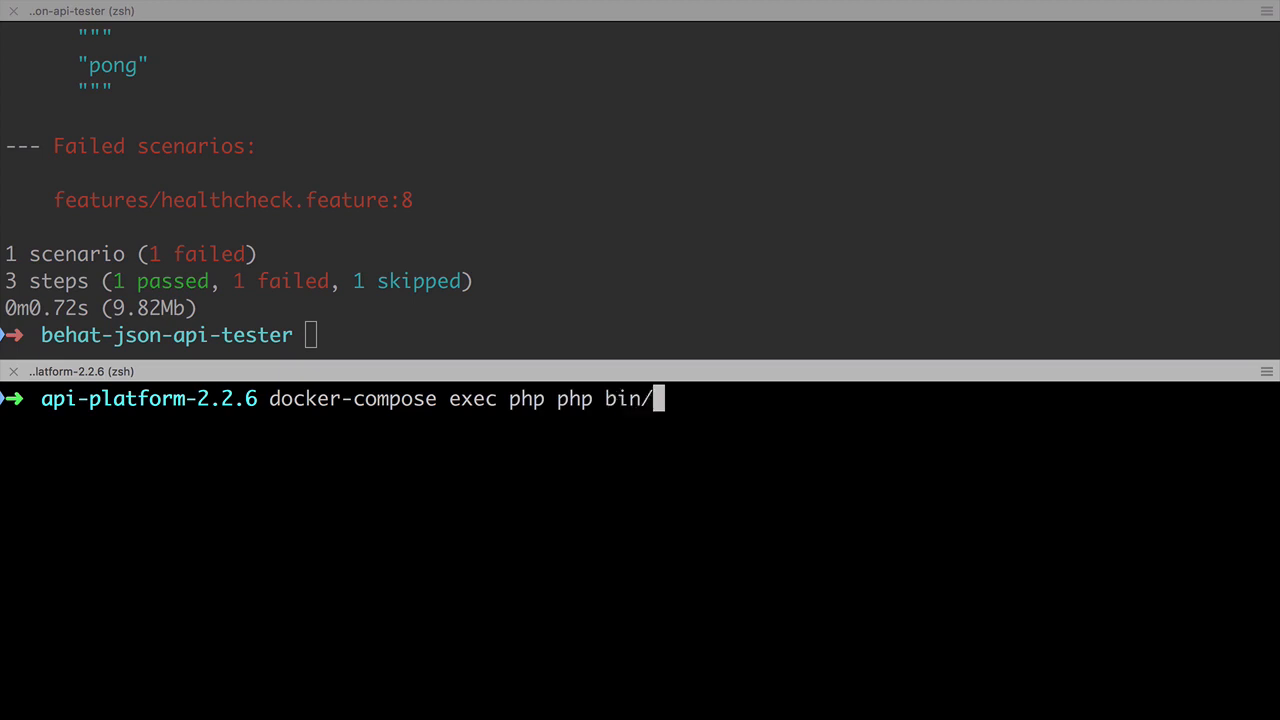
type("console debug:ro")
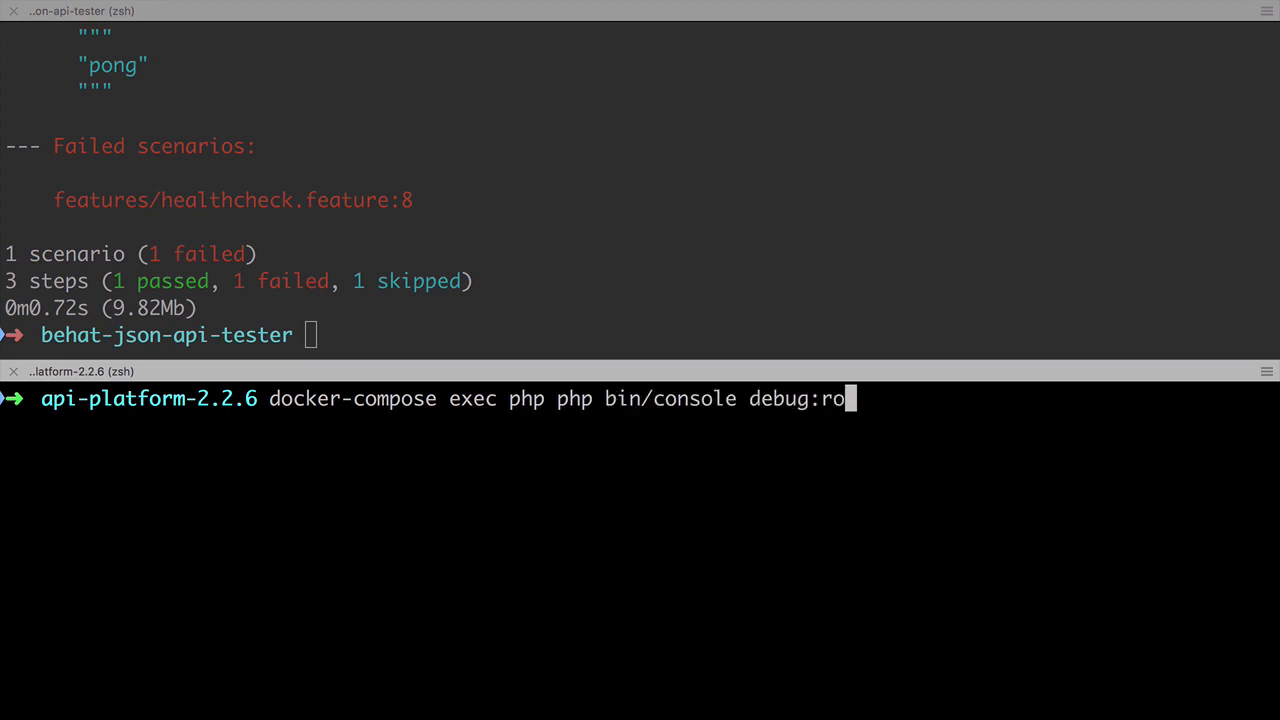
key("Enter")
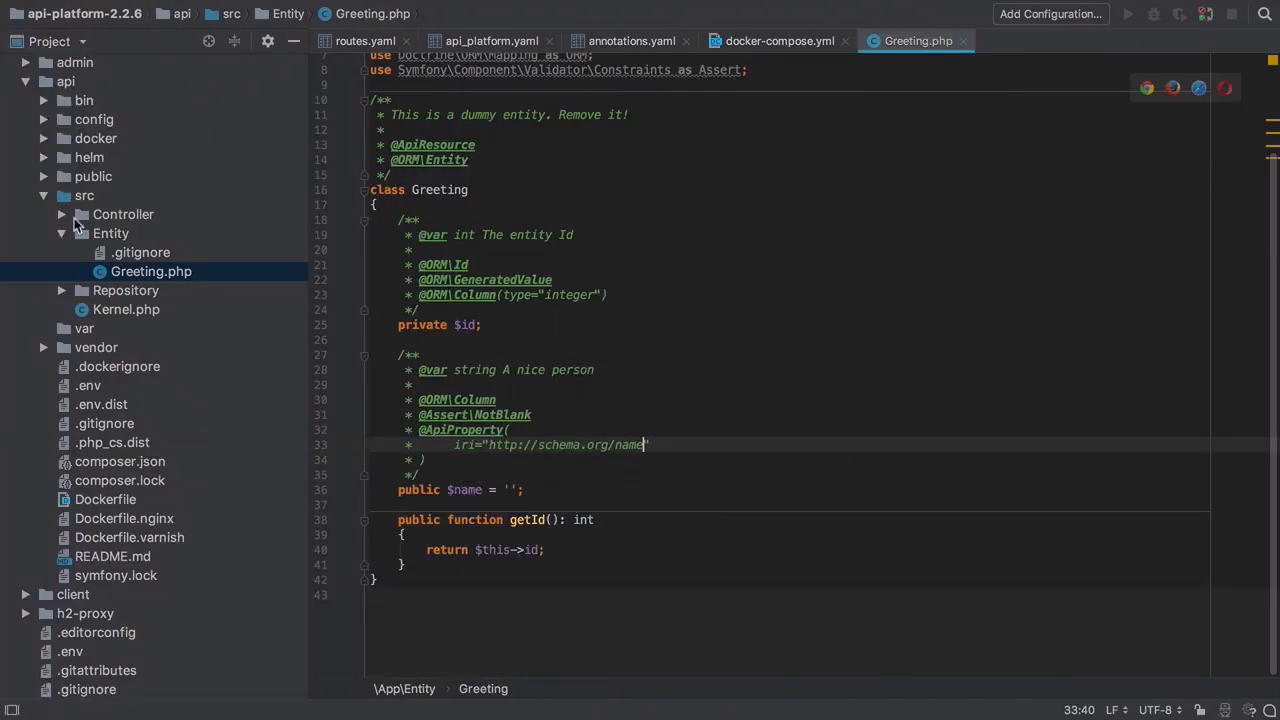
- Create a new file HealthcheckController.php in the src/Controller folder
left_click(123, 214)
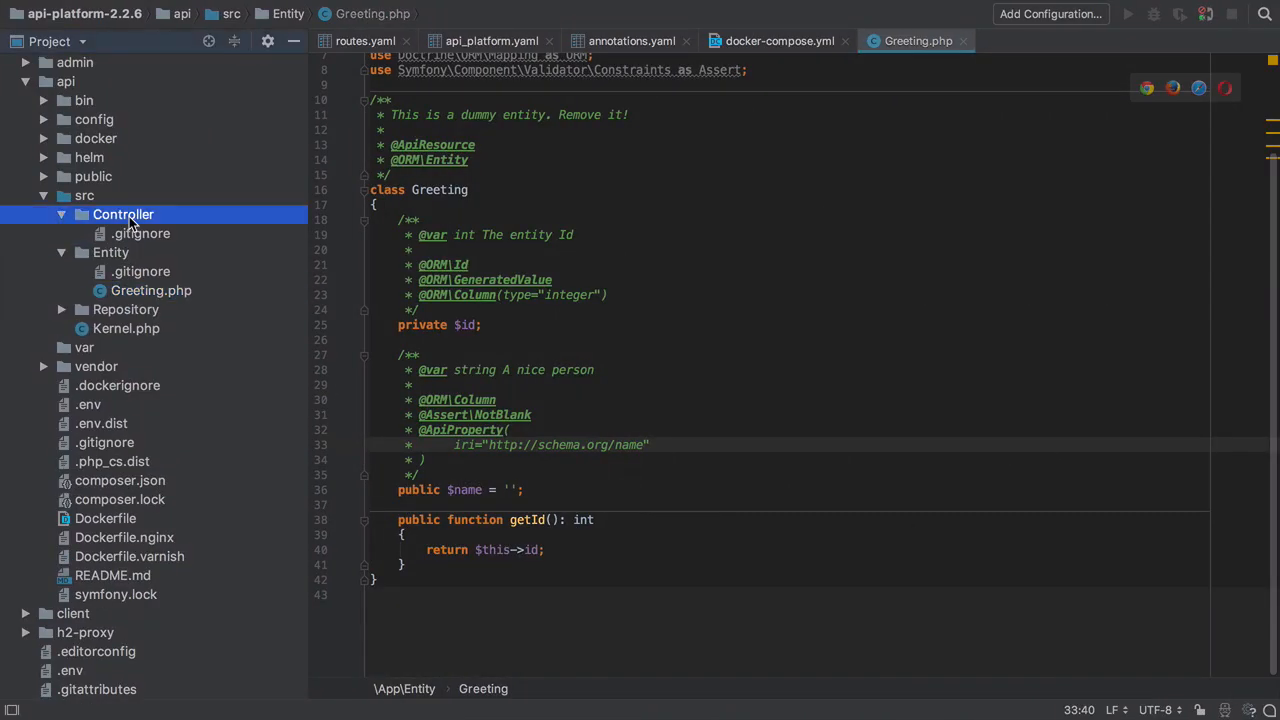
right_click(123, 214)
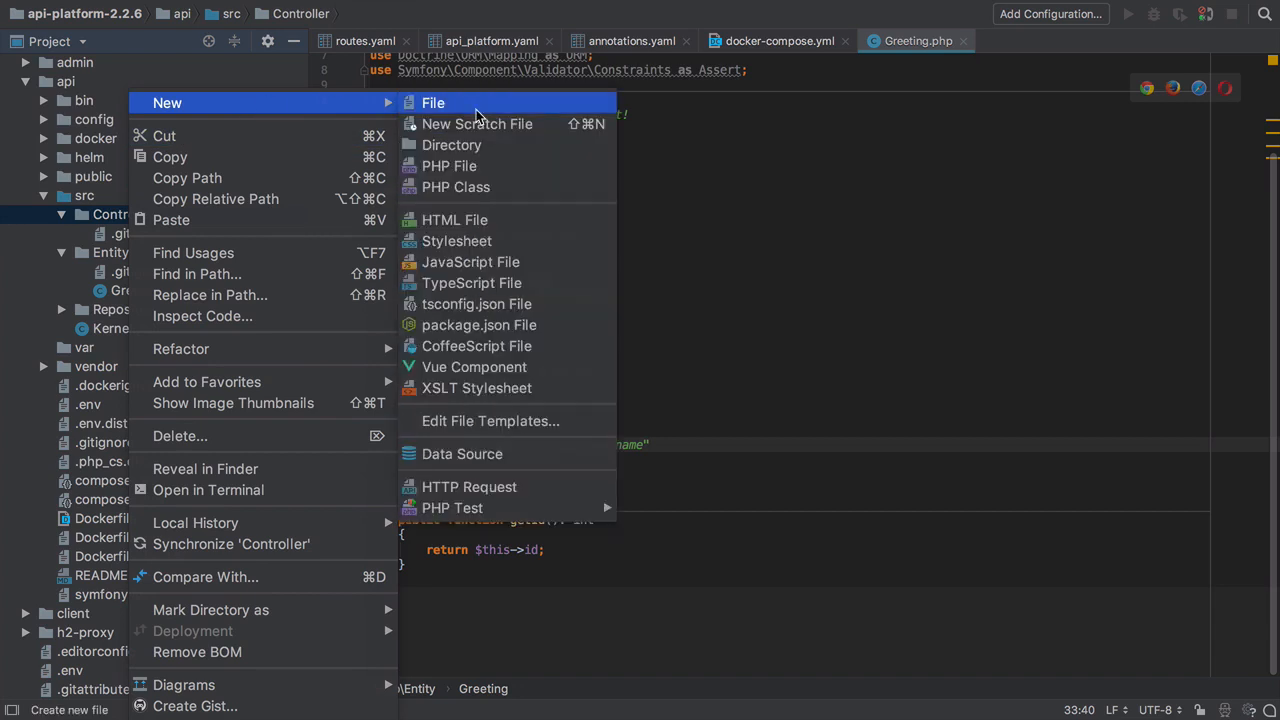
left_click(433, 102)
type("HealthcheckContro")
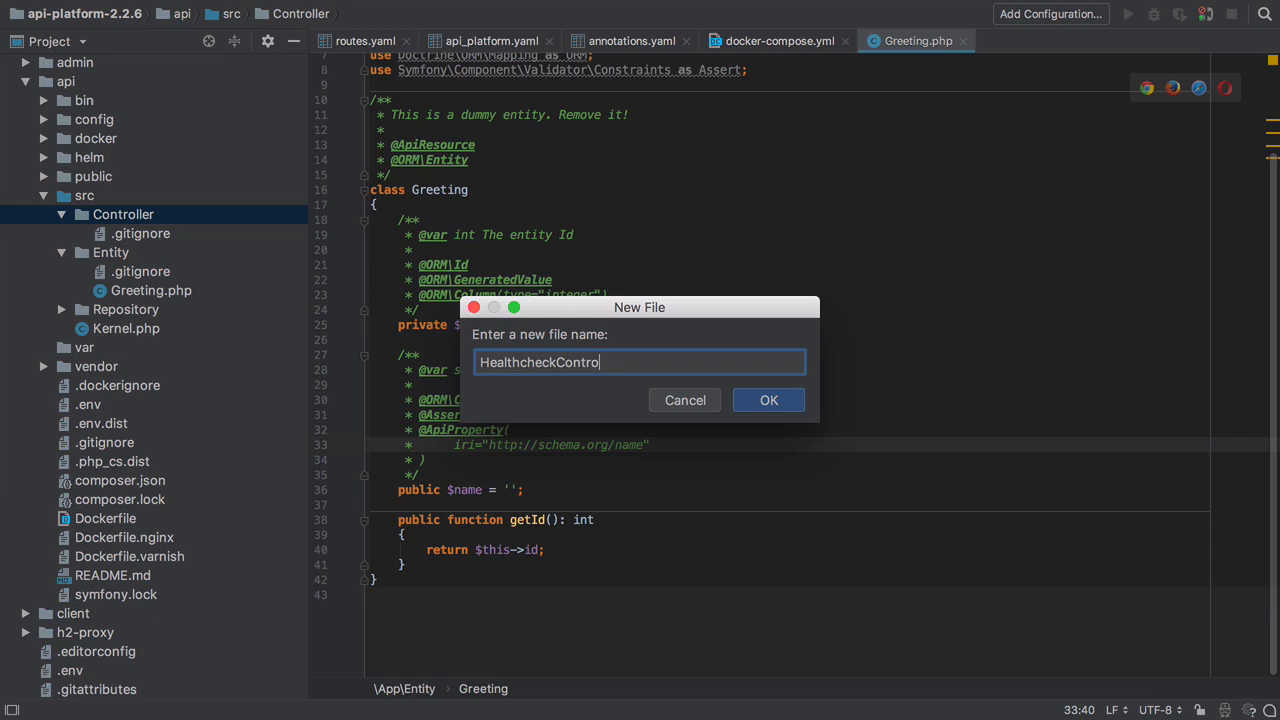
left_click(768, 400)
type("namespace")
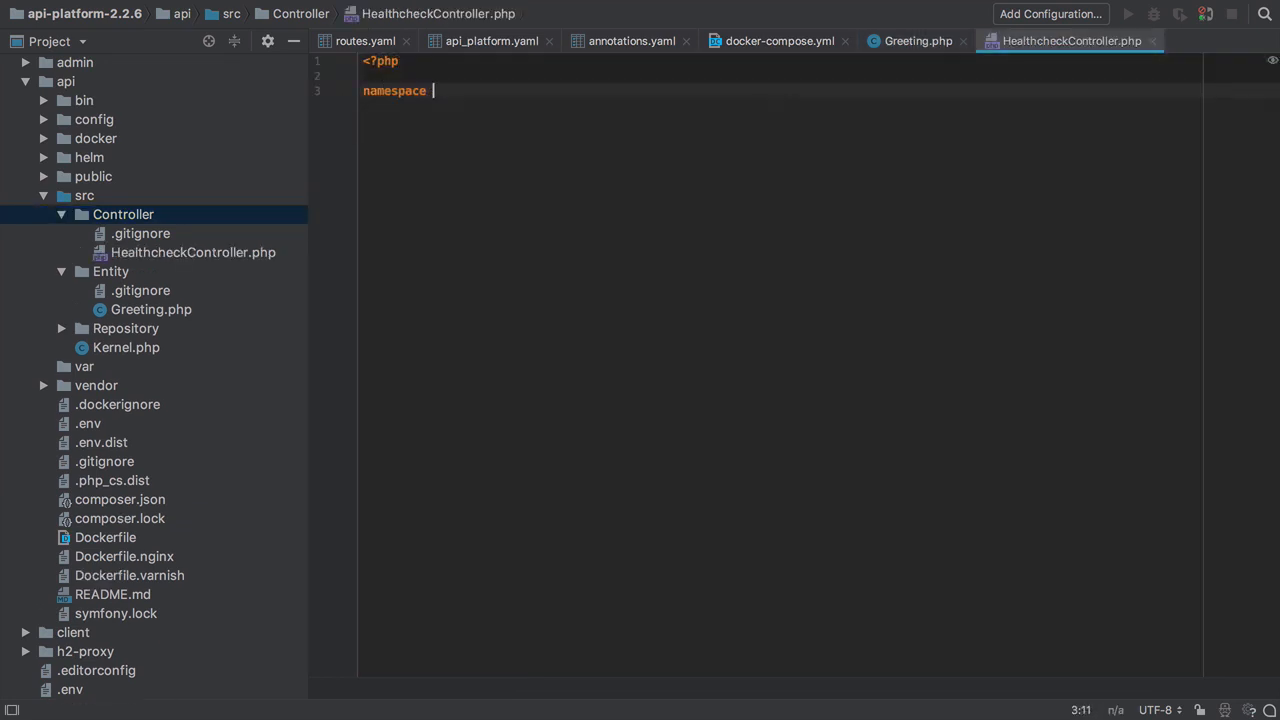
- Write the App\Controller class with __invoke(): object returning new JsonResponse('pong')
type("App\\Controller;")
type("public function (")
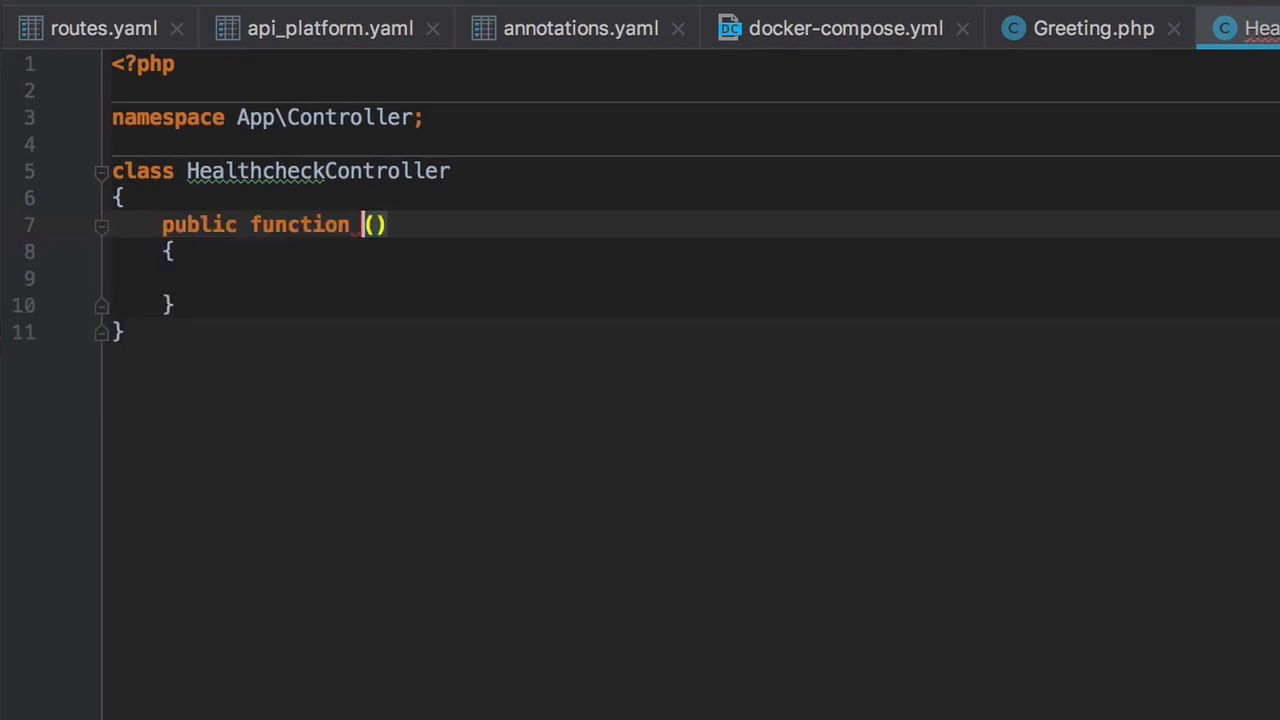
type("__invoke")
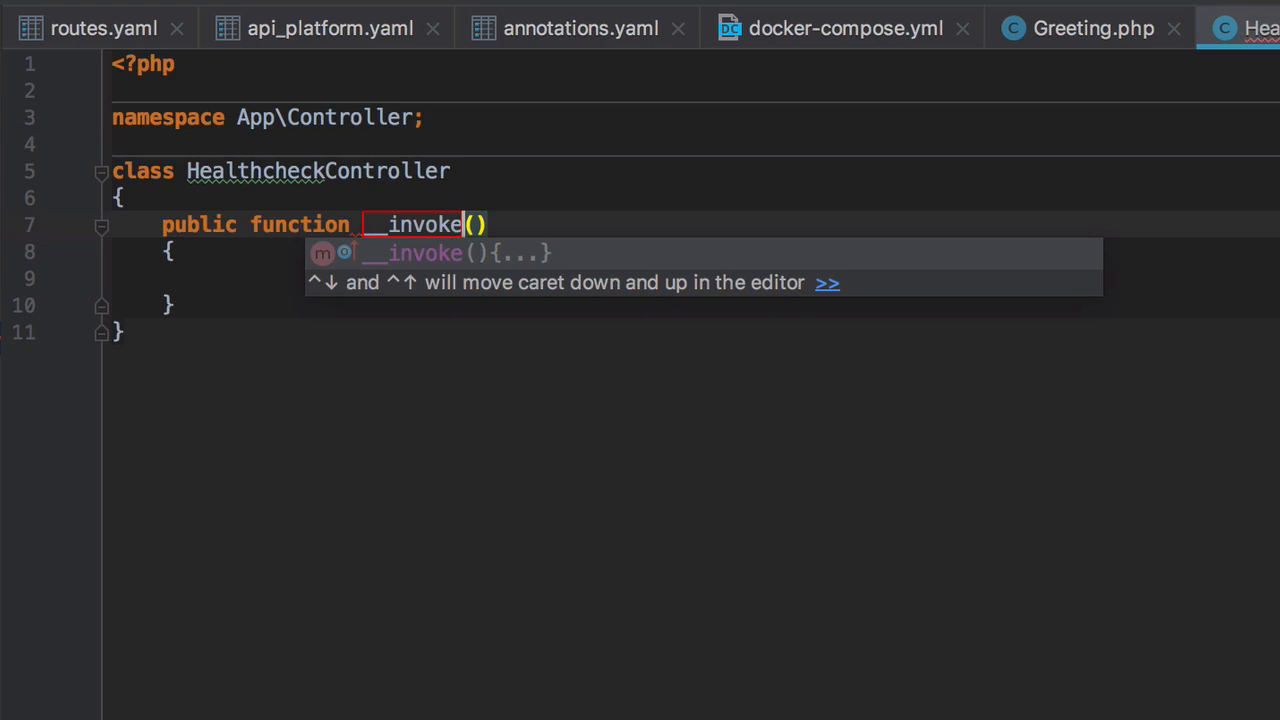
type(":ob")
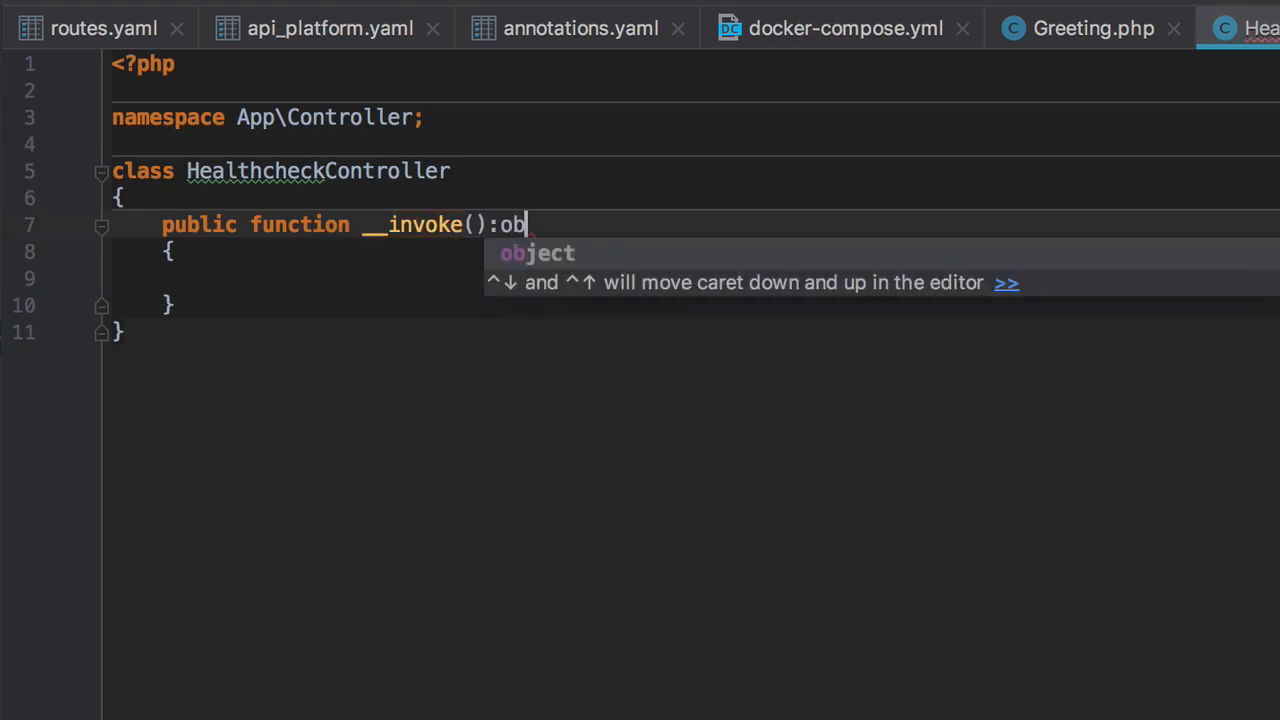
key("Tab")
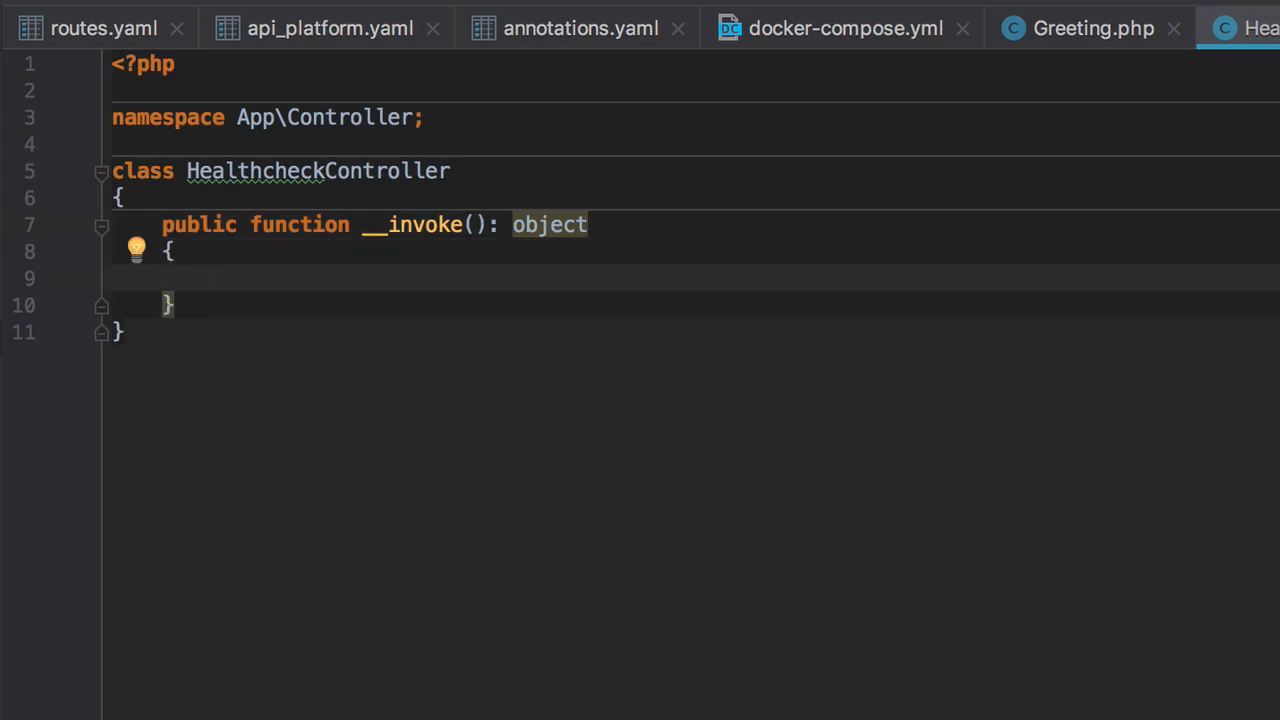
type("return new Json")
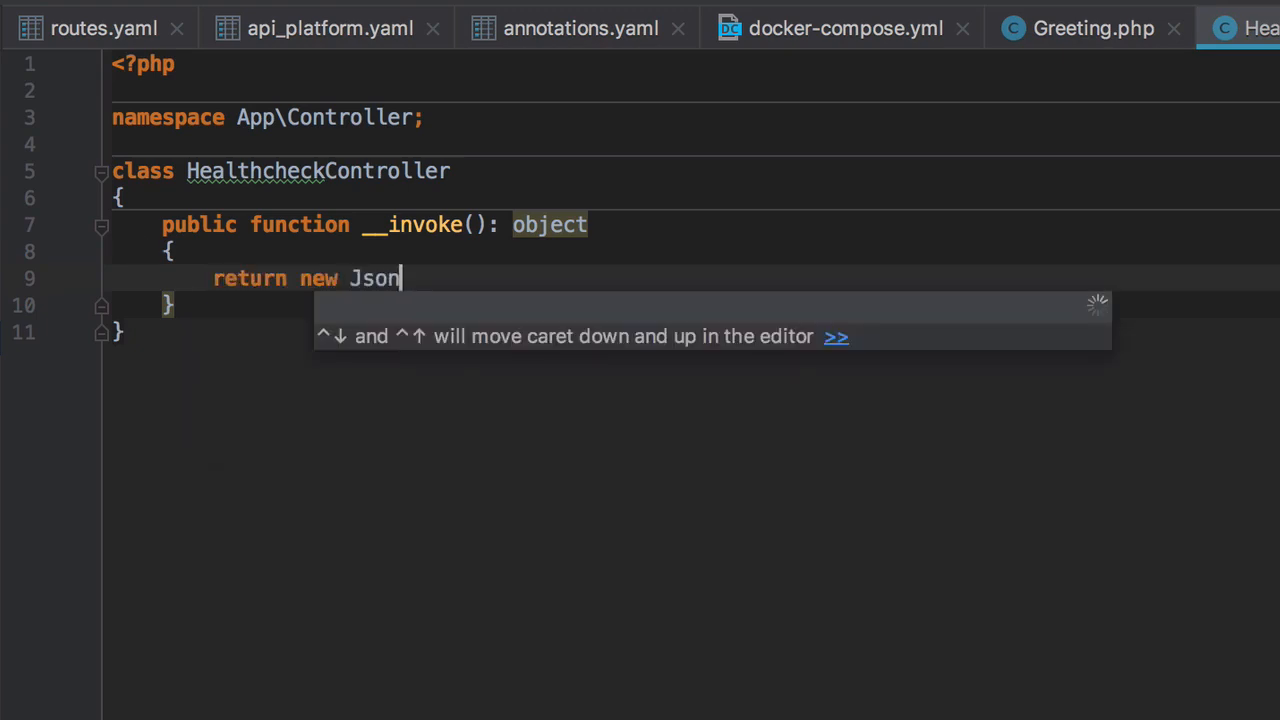
type("Res")
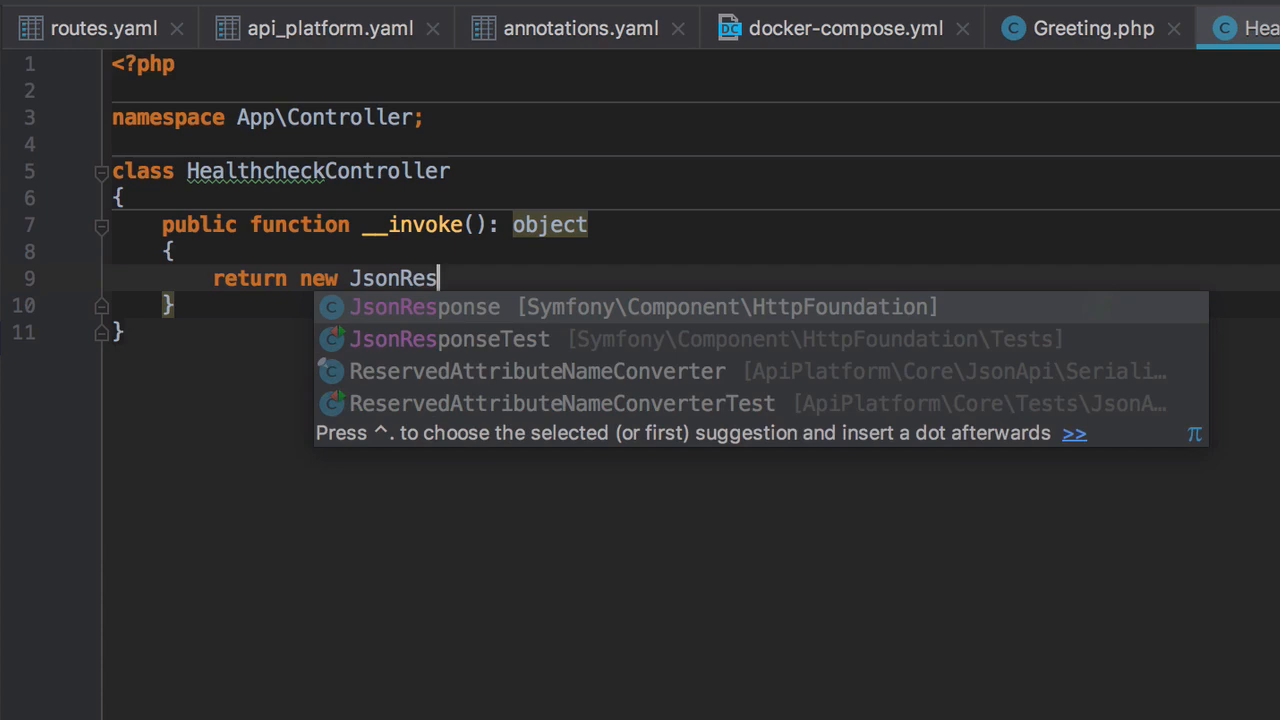
left_click(410, 306)
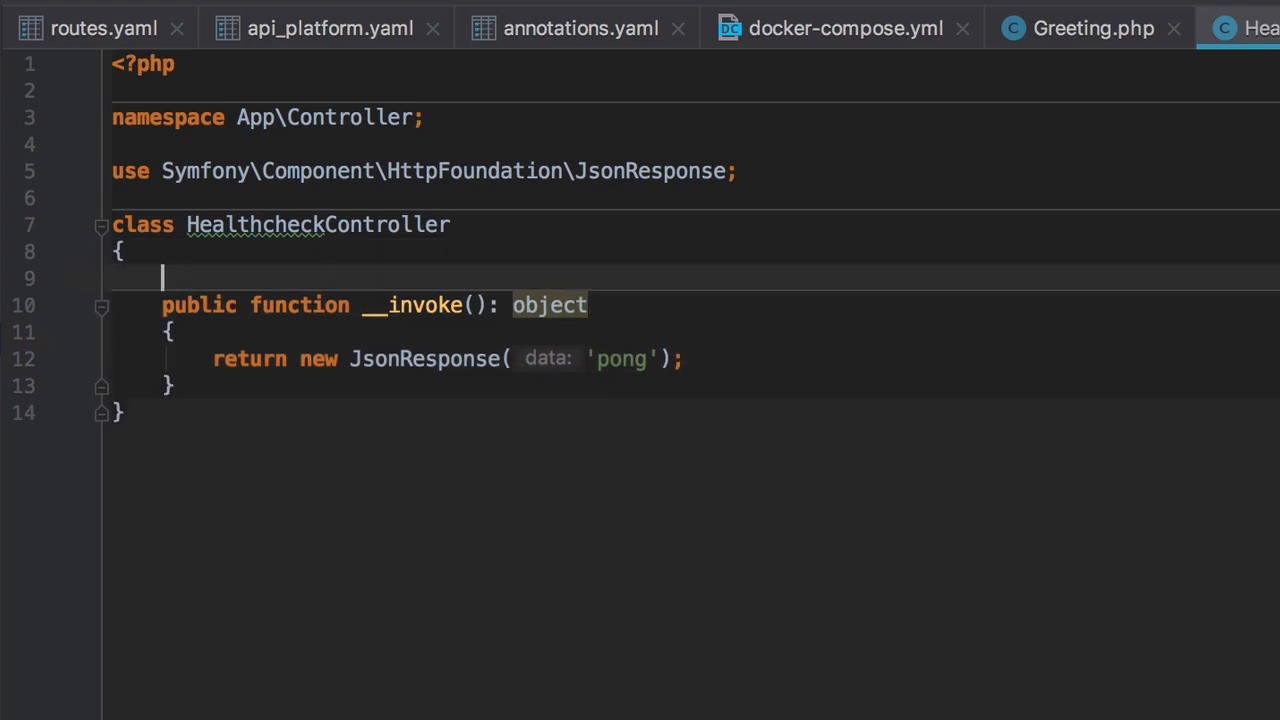
type("/**")
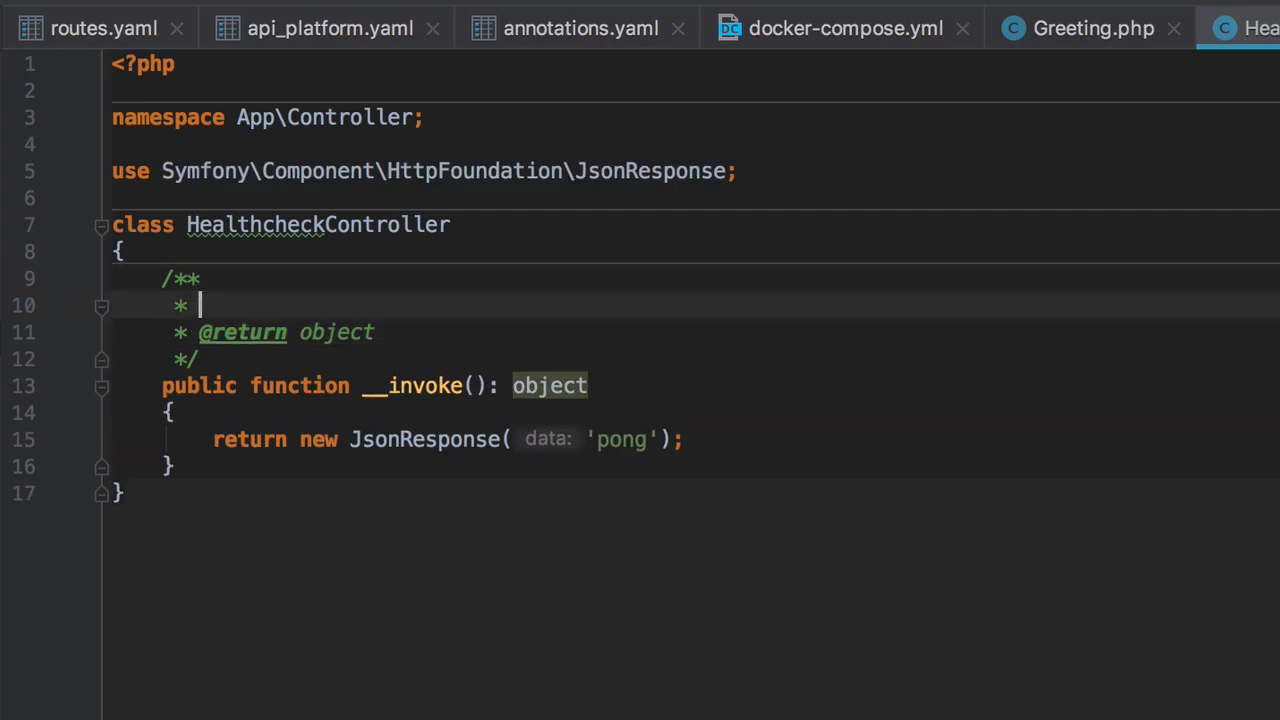
type("@Route")
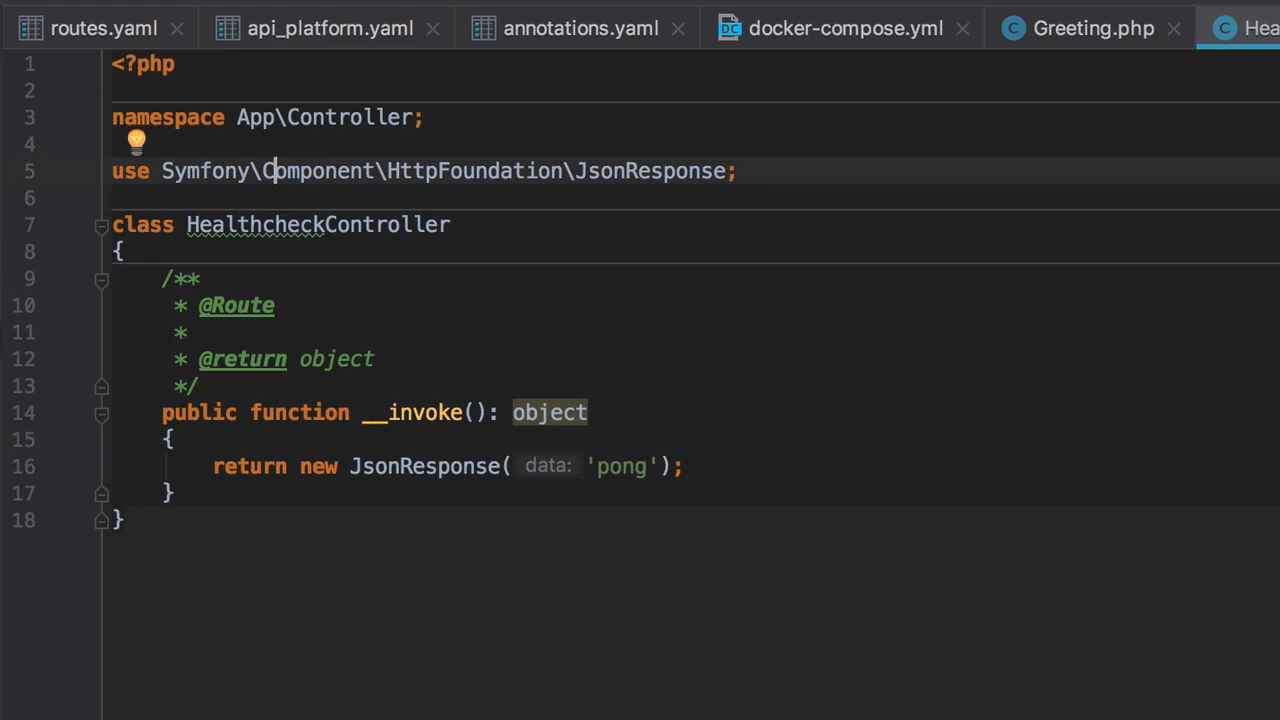
type("use")
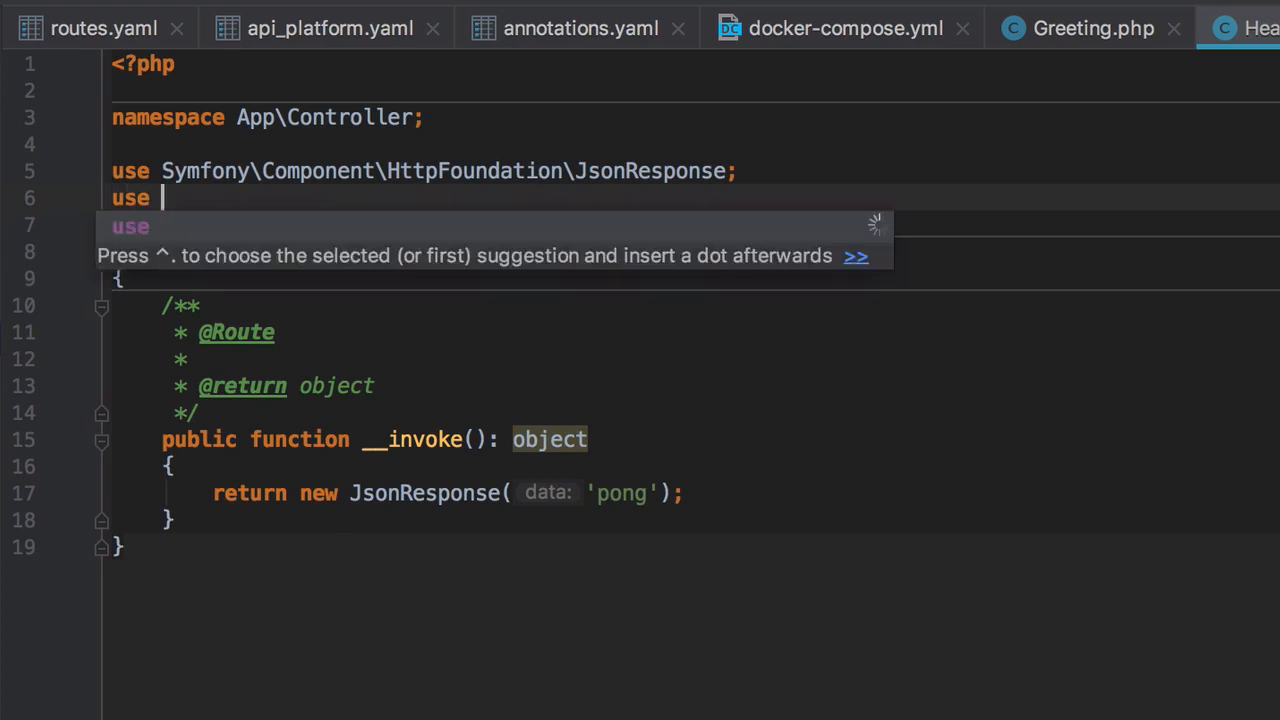
type("Route")
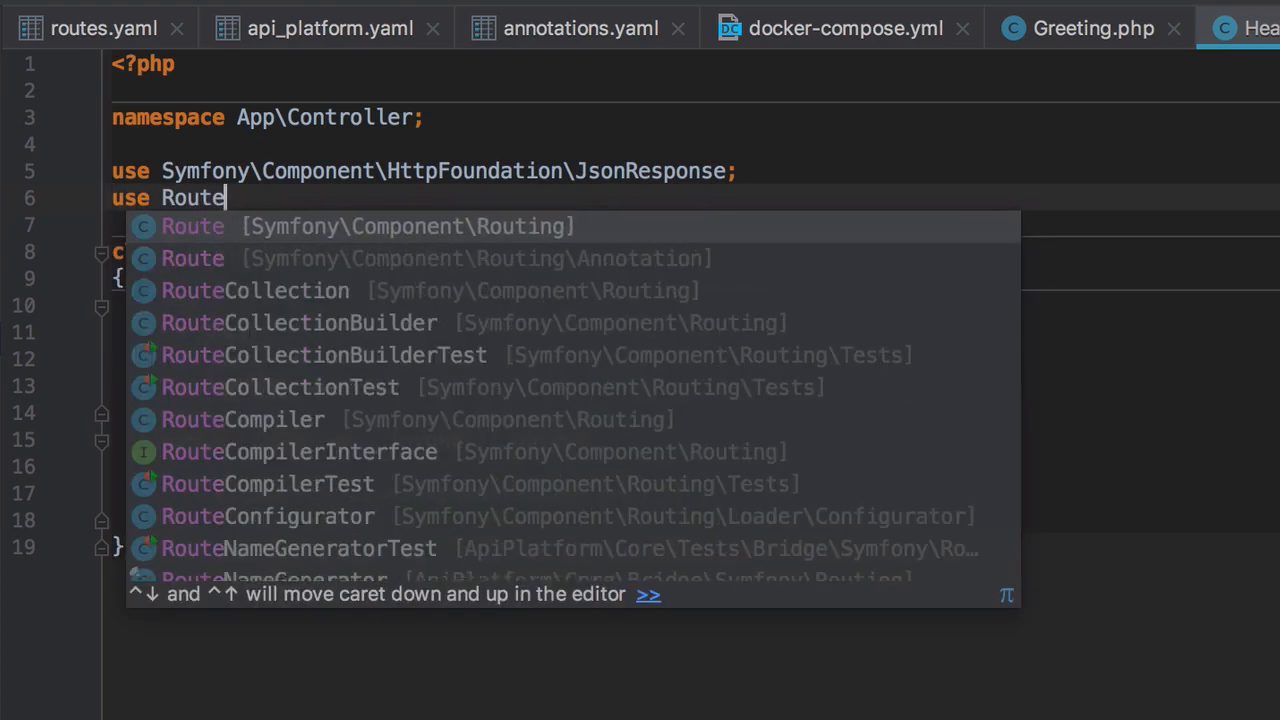
left_click(193, 258)
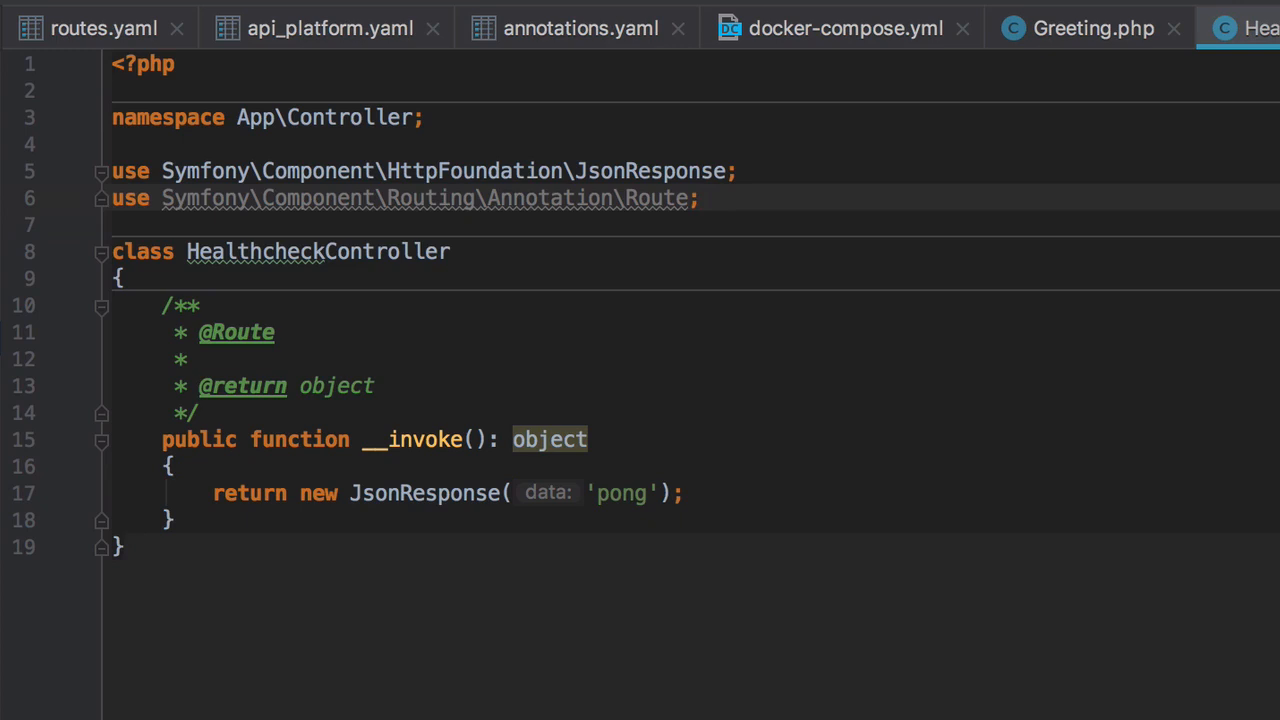
- Fill the annotation with name="healthcheck", path="/ping", methods={"GET"}
type("()")
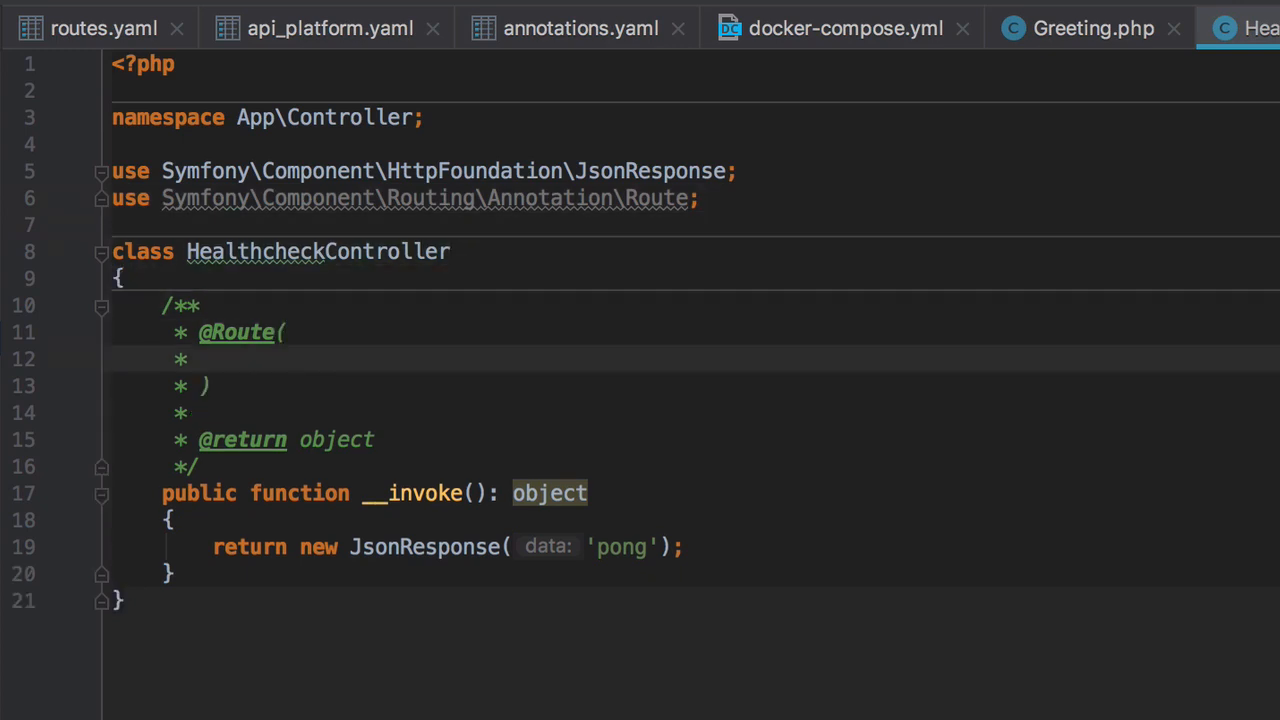
type("name=")
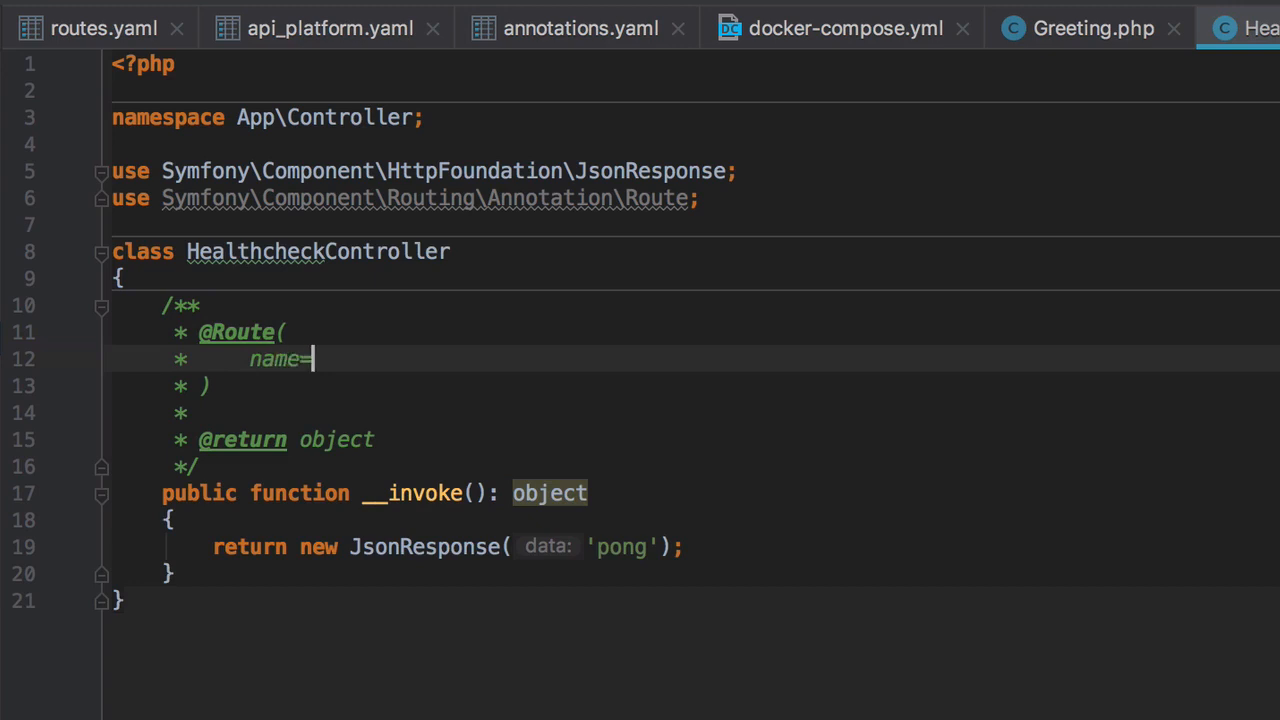
type("\"\"")
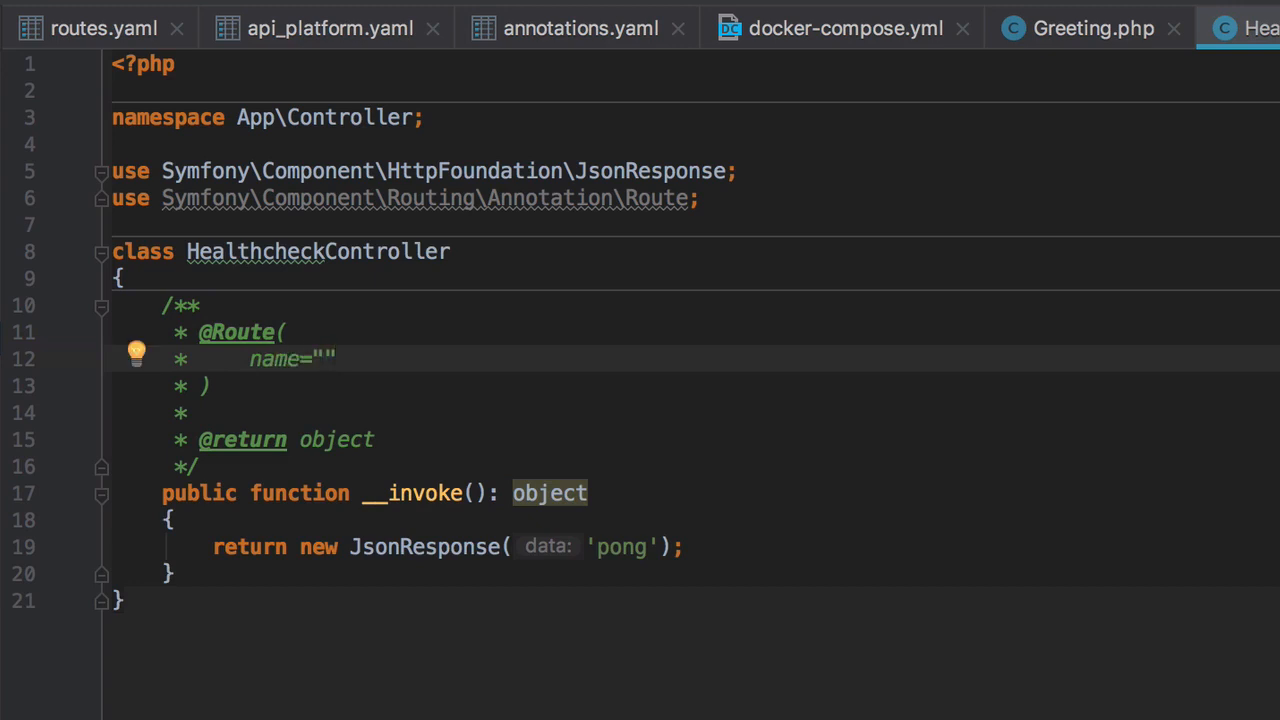
type("healthcheck")
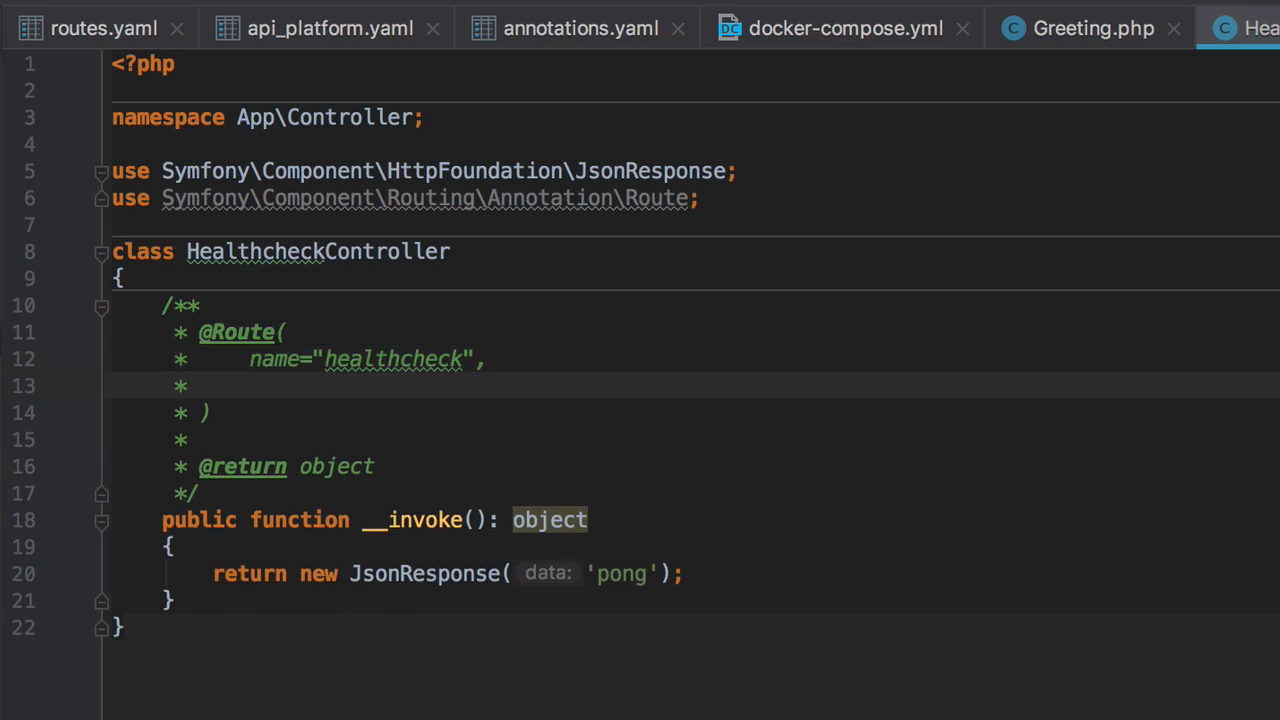
type("path=")
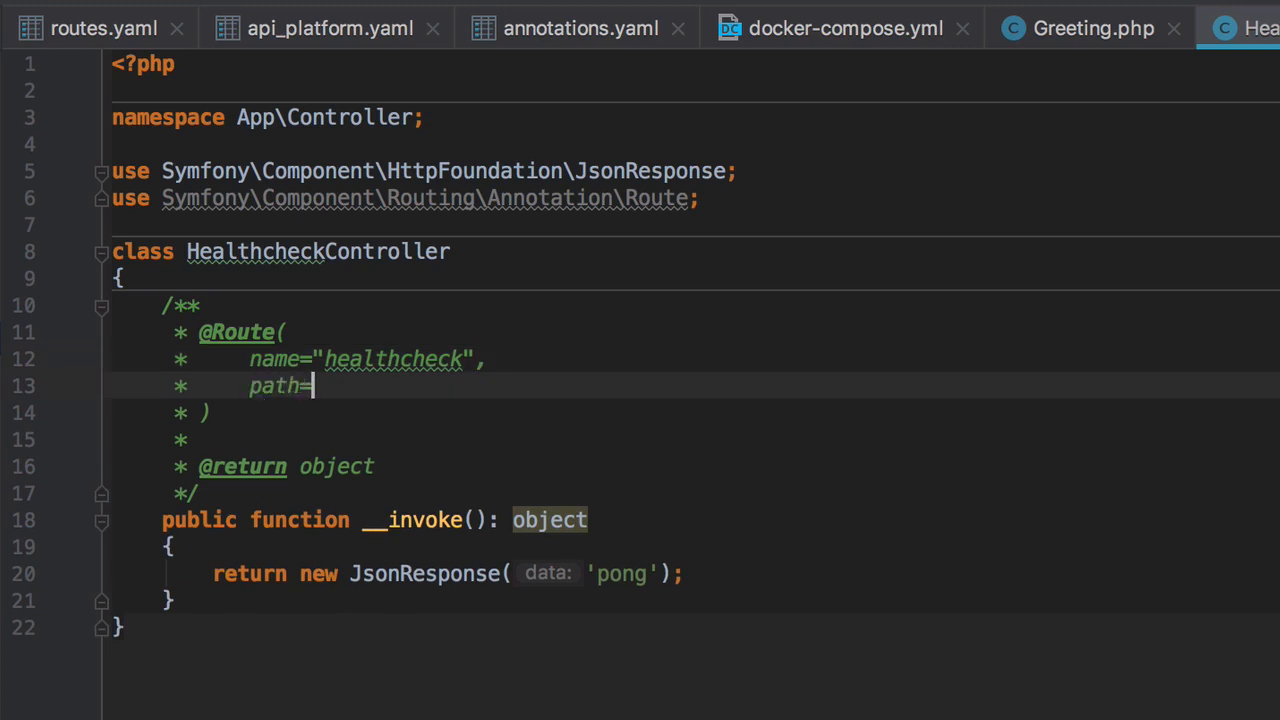
type("\"/ping\"")
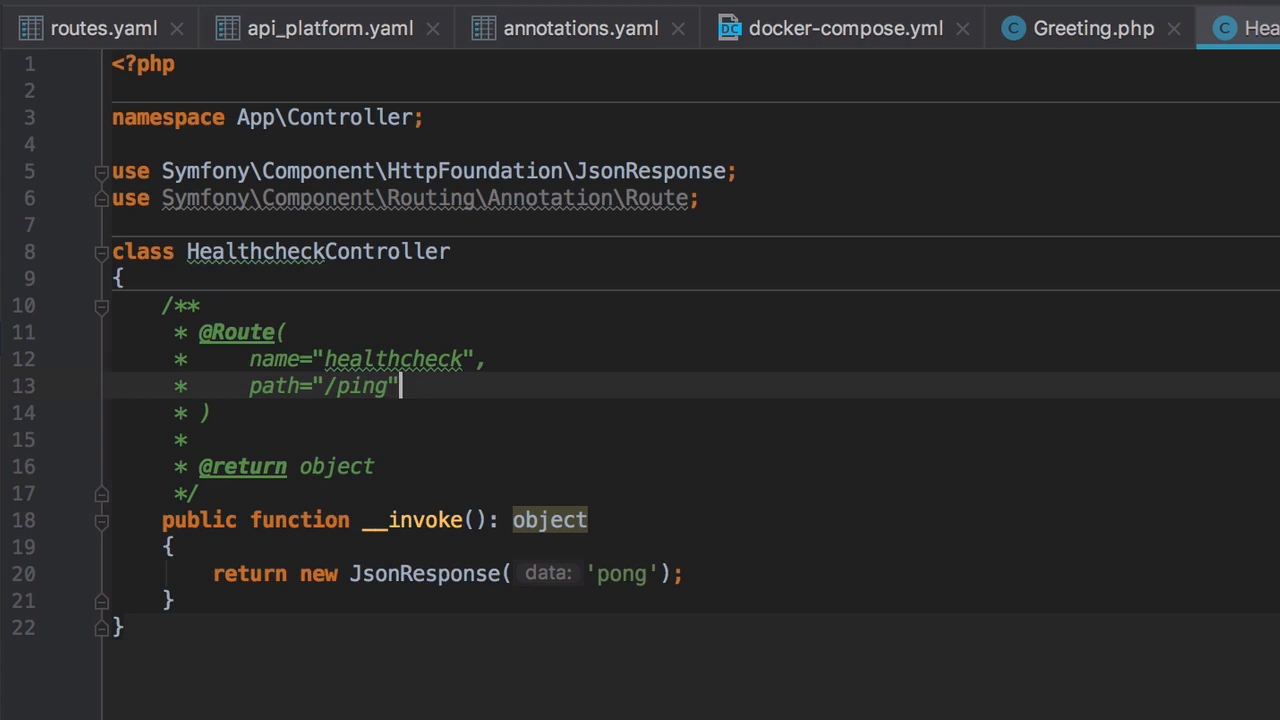
type(",")
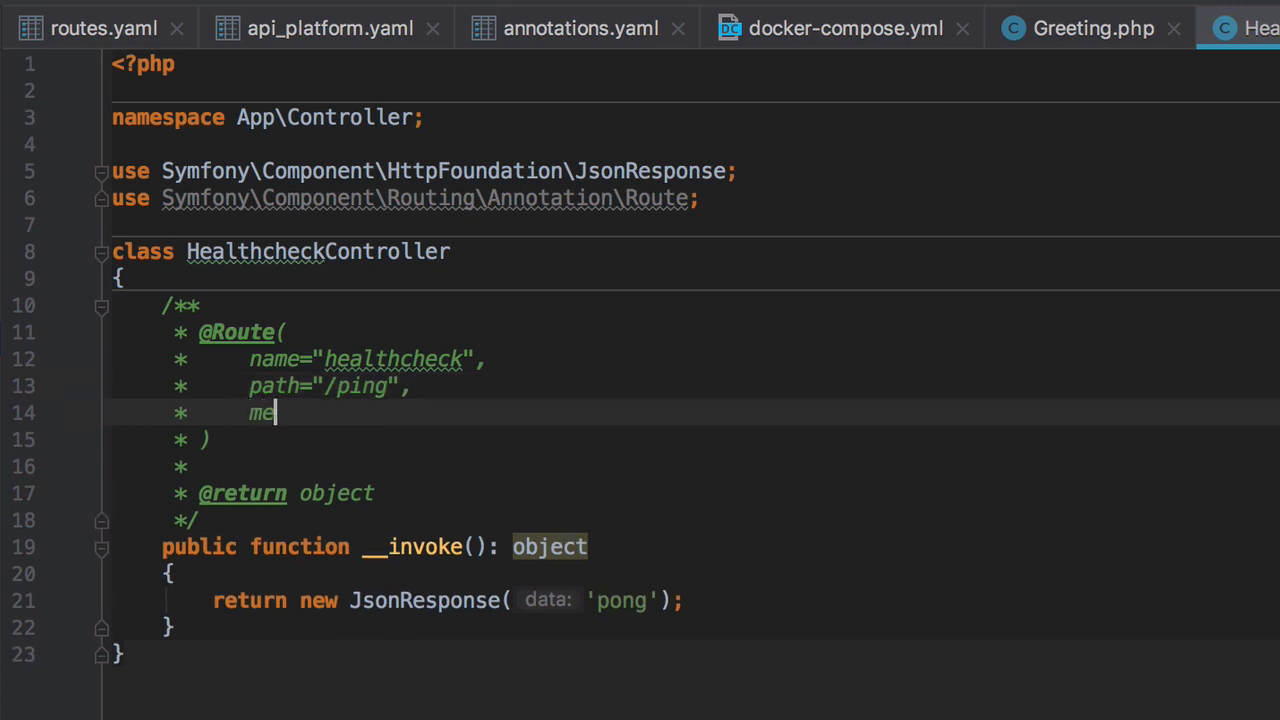
type("thods=")
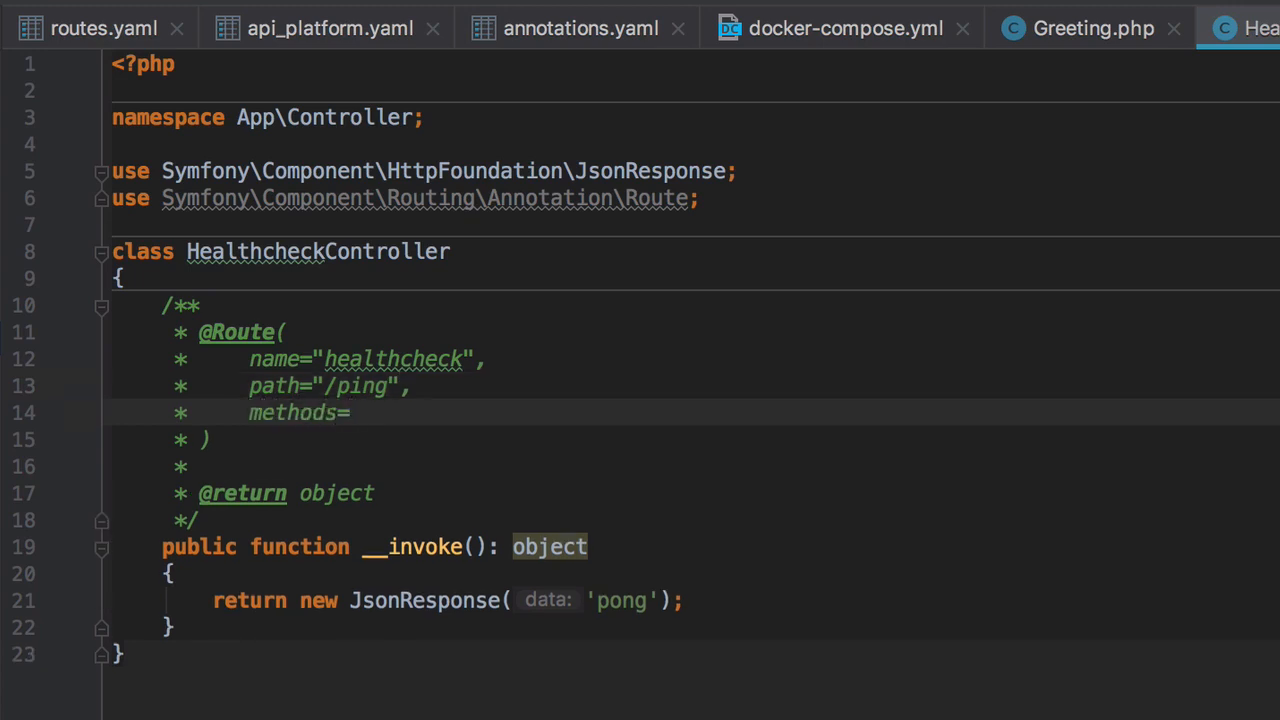
type("{")
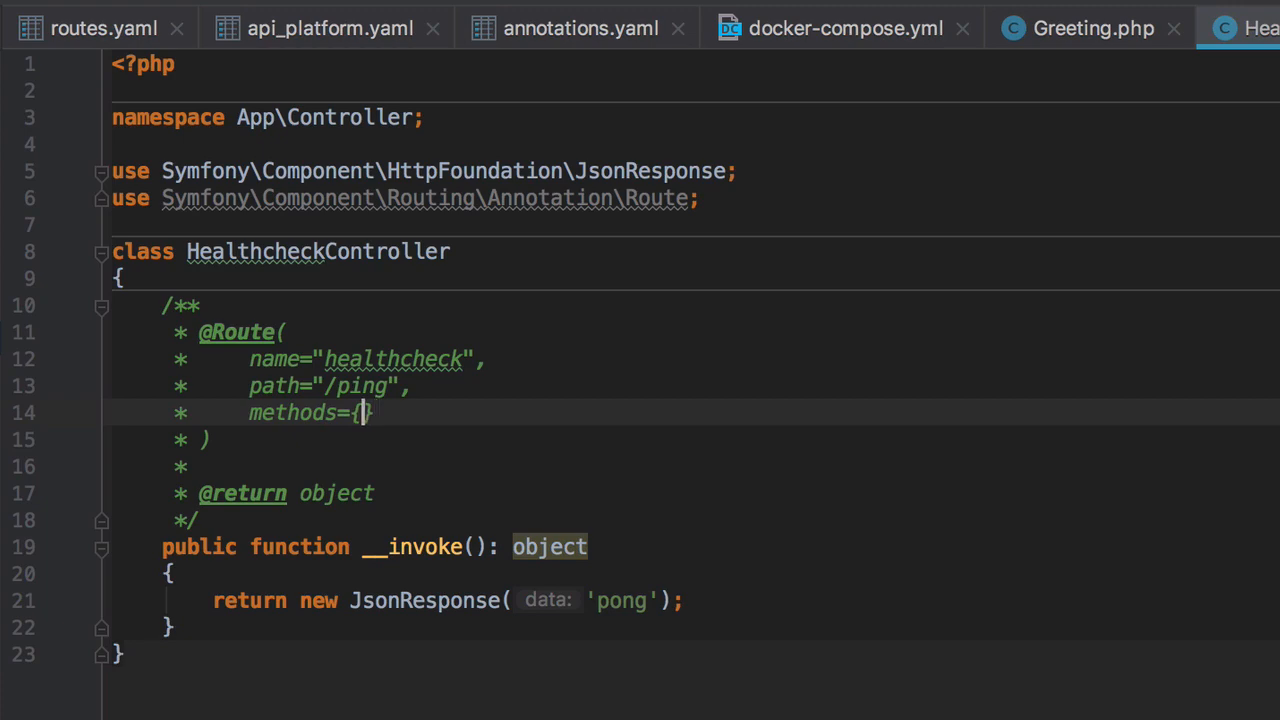
type("\"GET\"")
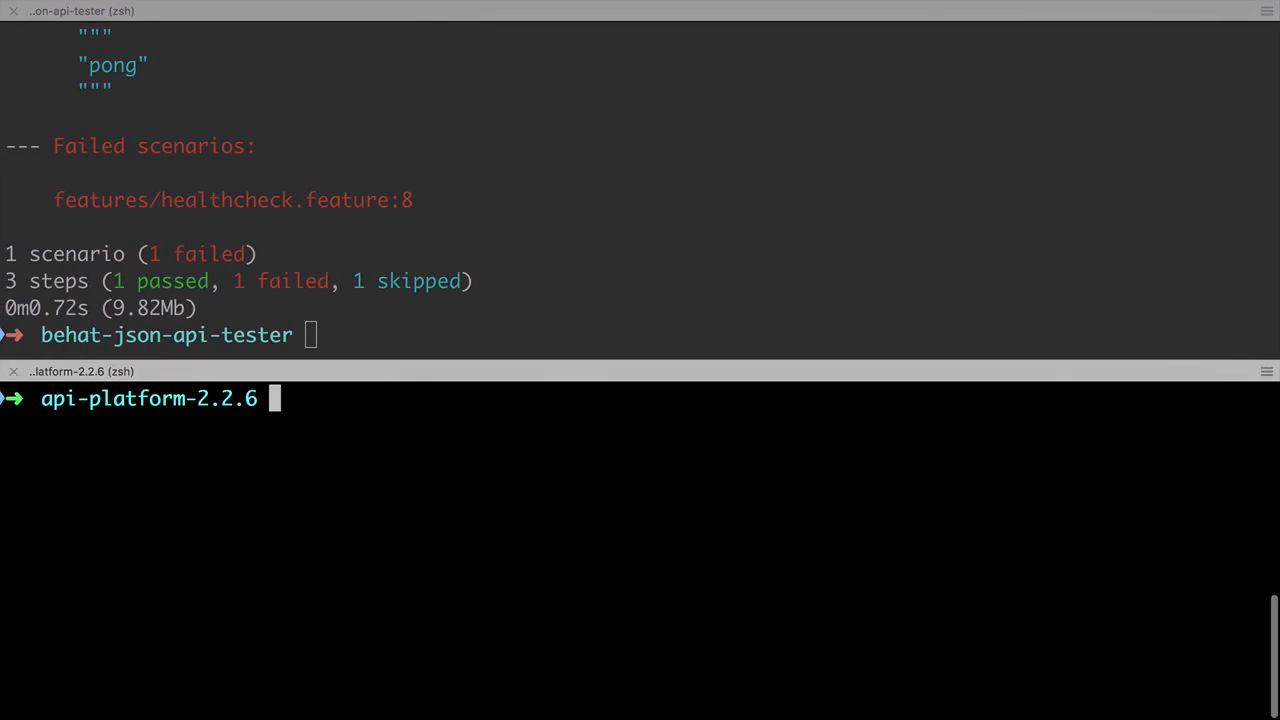
- Run debug:router to see the healthcheck route, then rerun the Behat healthcheck feature
key("Enter")
type("vendor/bin/behat features/healthcheck.feature")
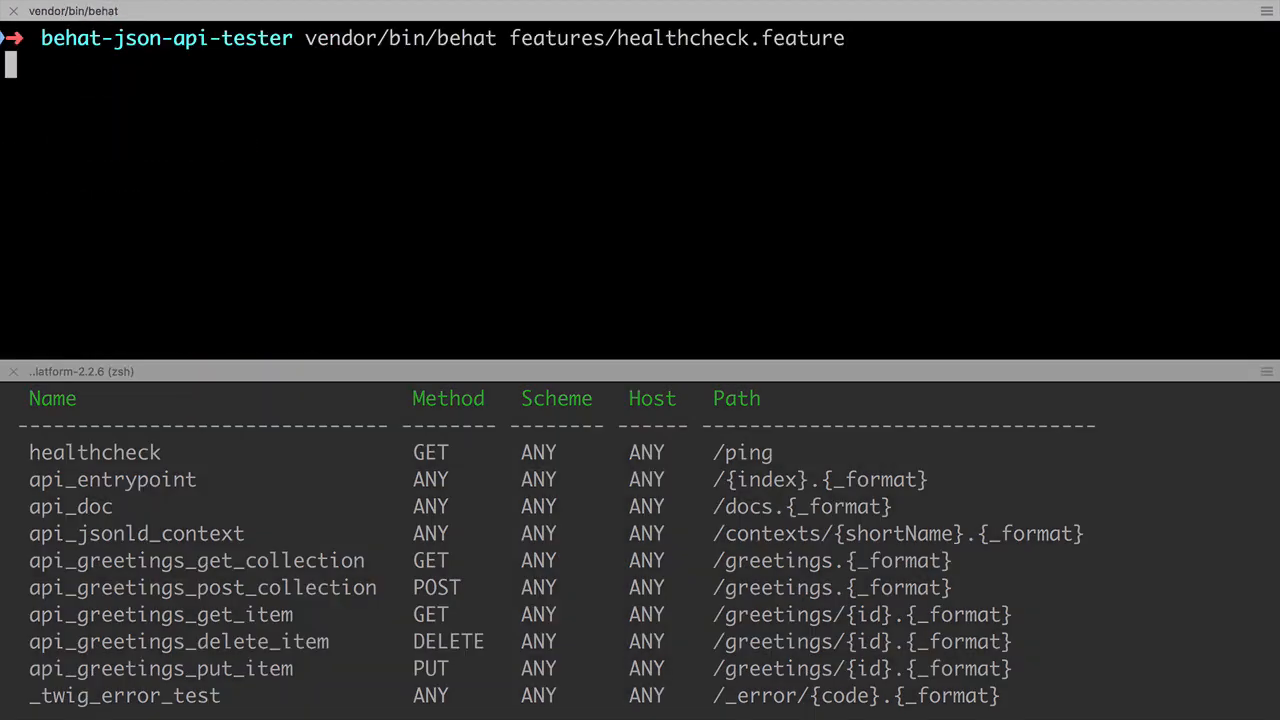
key("Return")
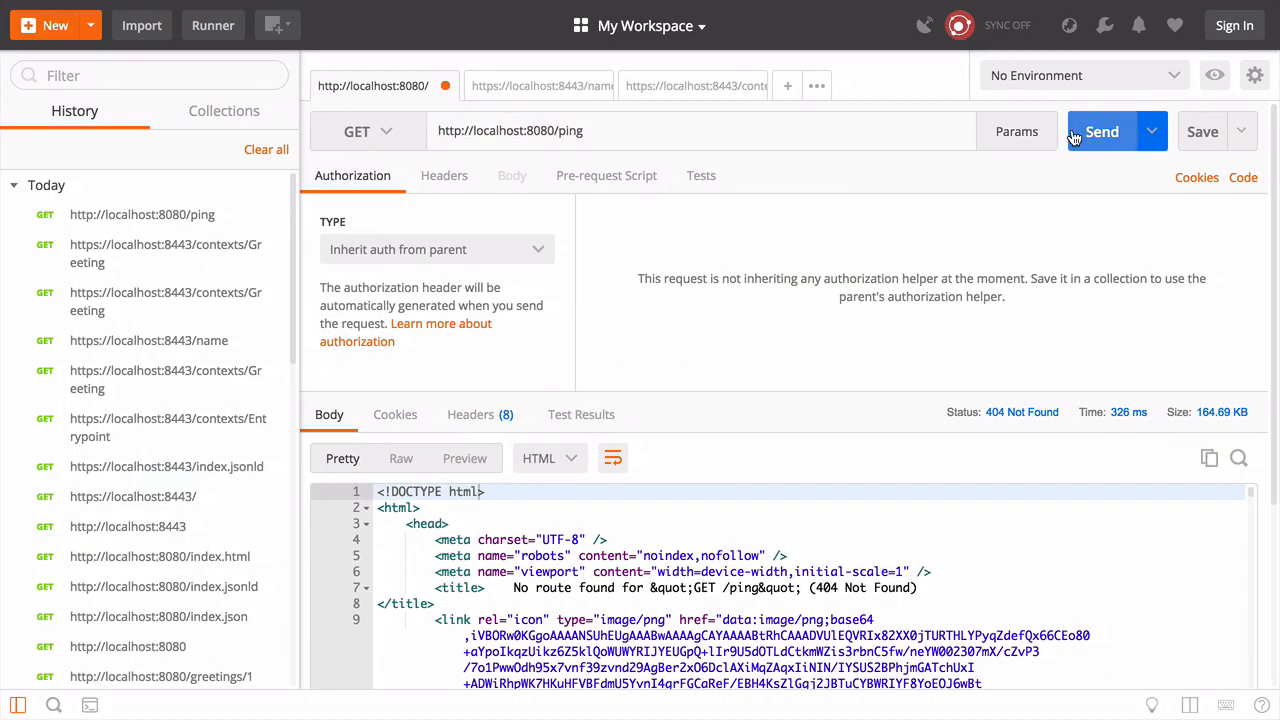
left_click(1101, 131)
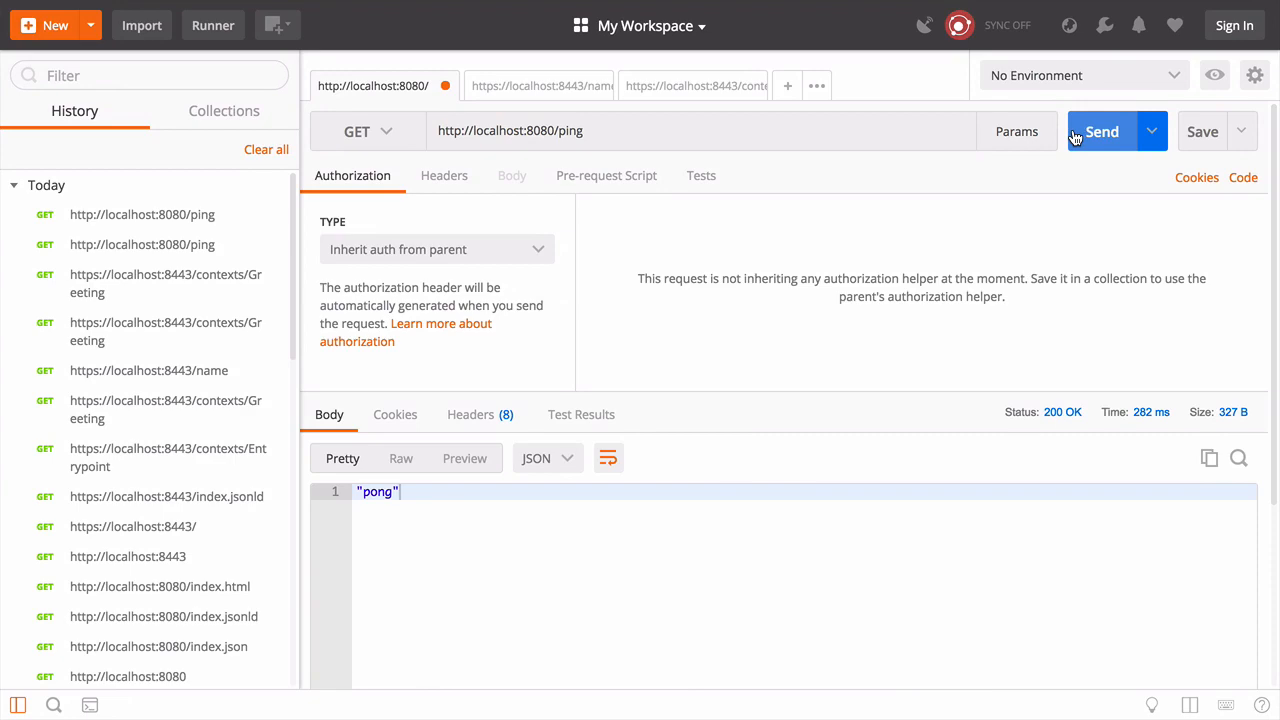
mouse_move(1049, 131)
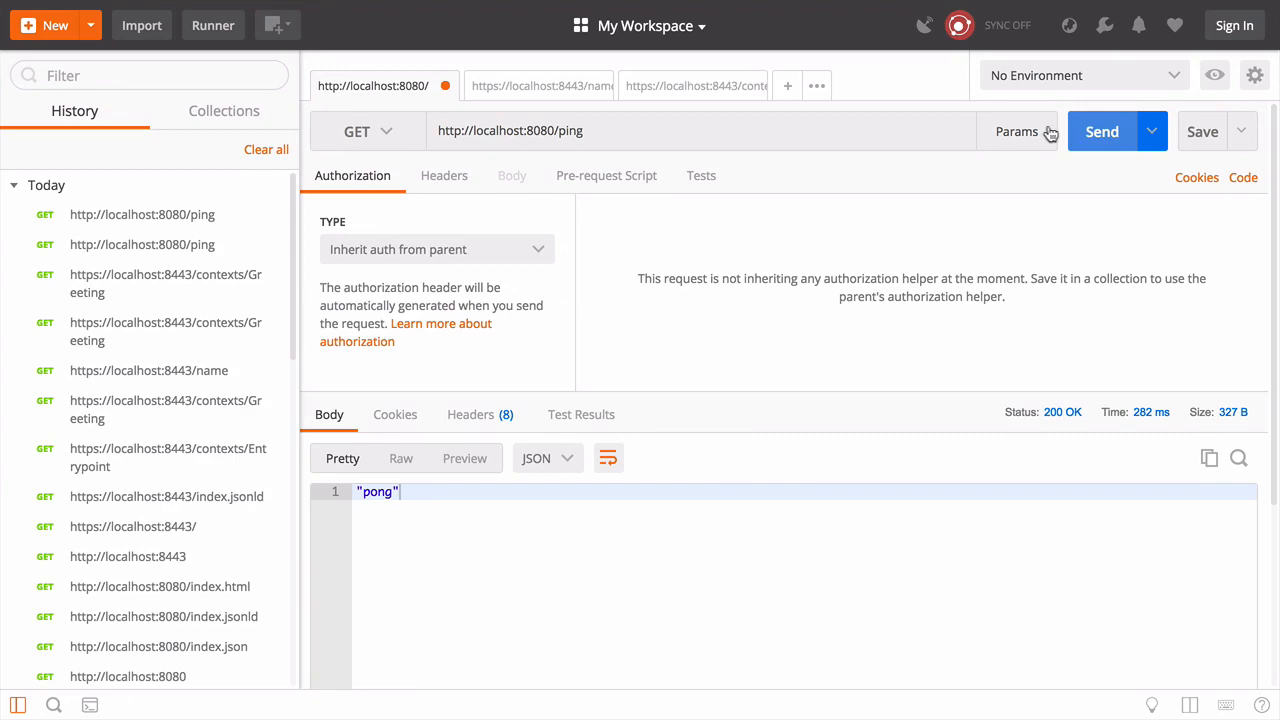
double_click(510, 130)
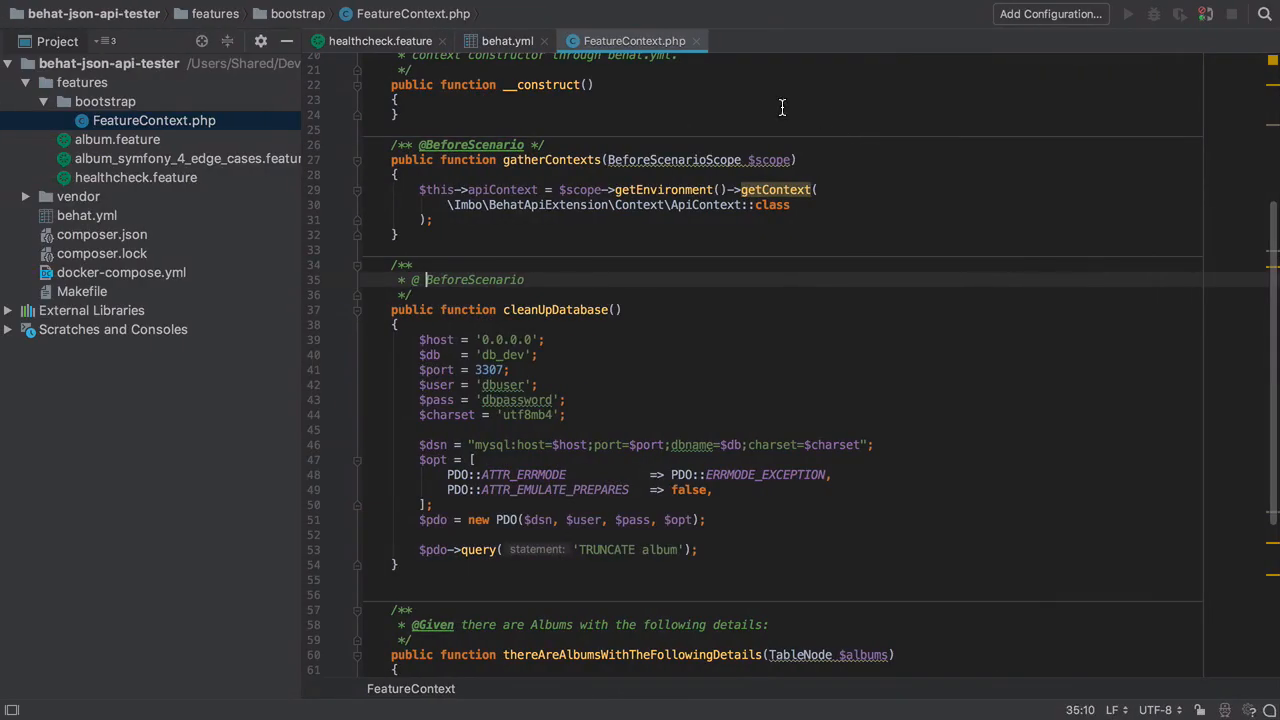
left_click(507, 40)
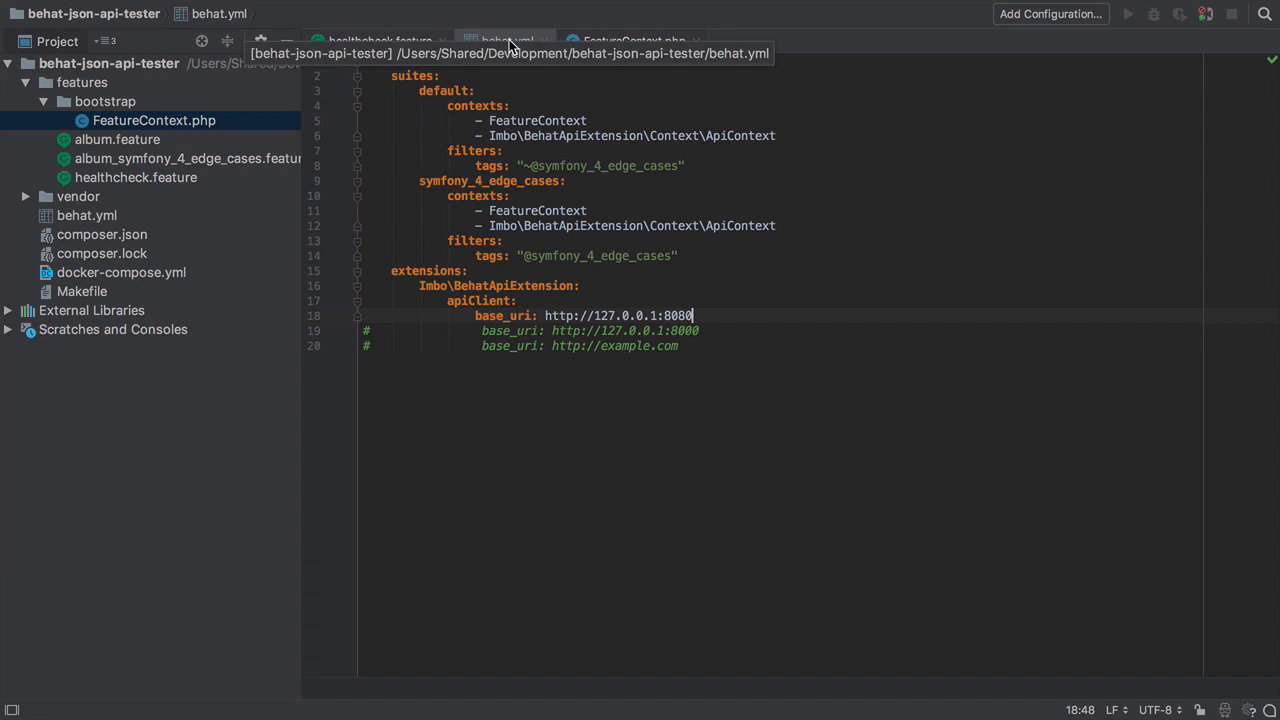
type("base")
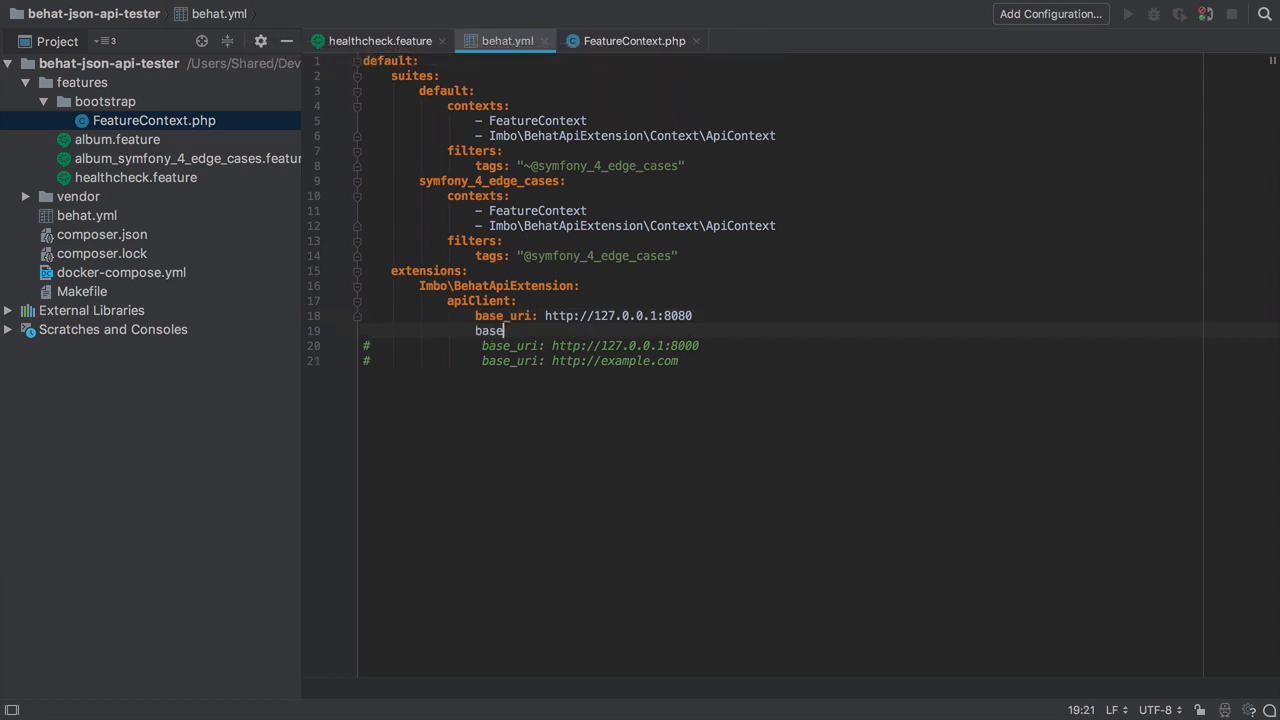
type("_uri:")
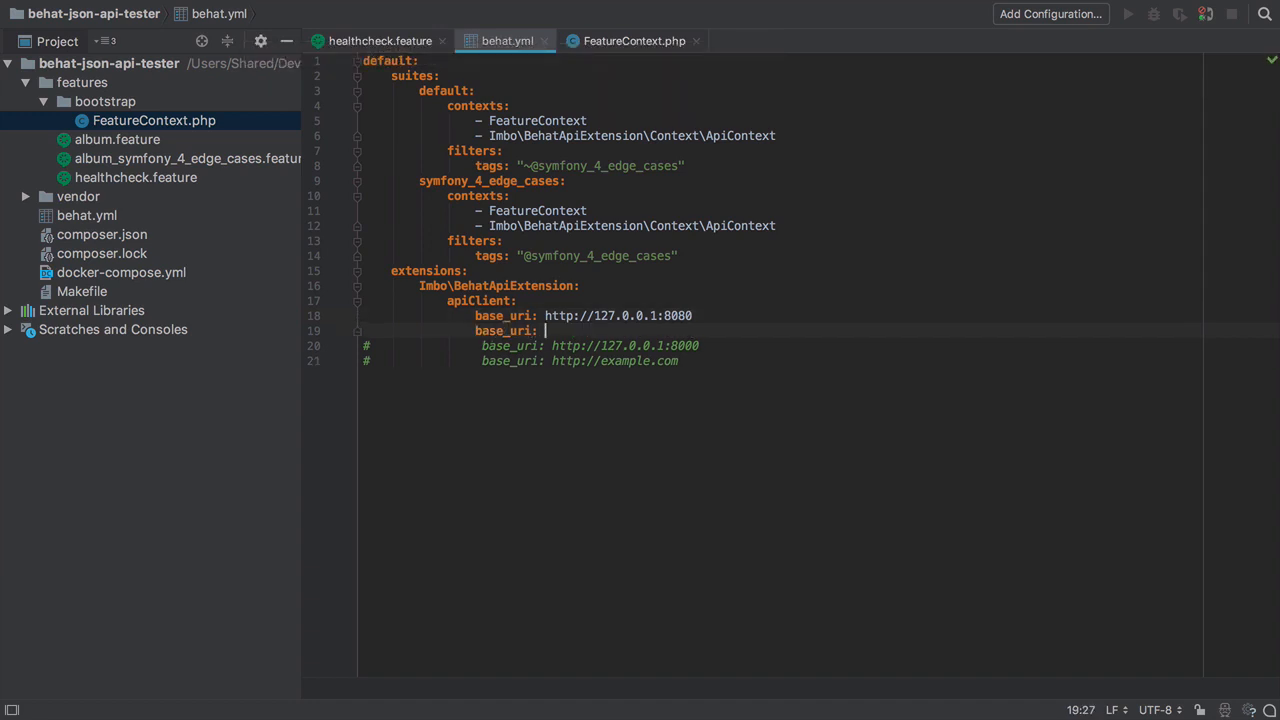
type("http://localhost:8080")
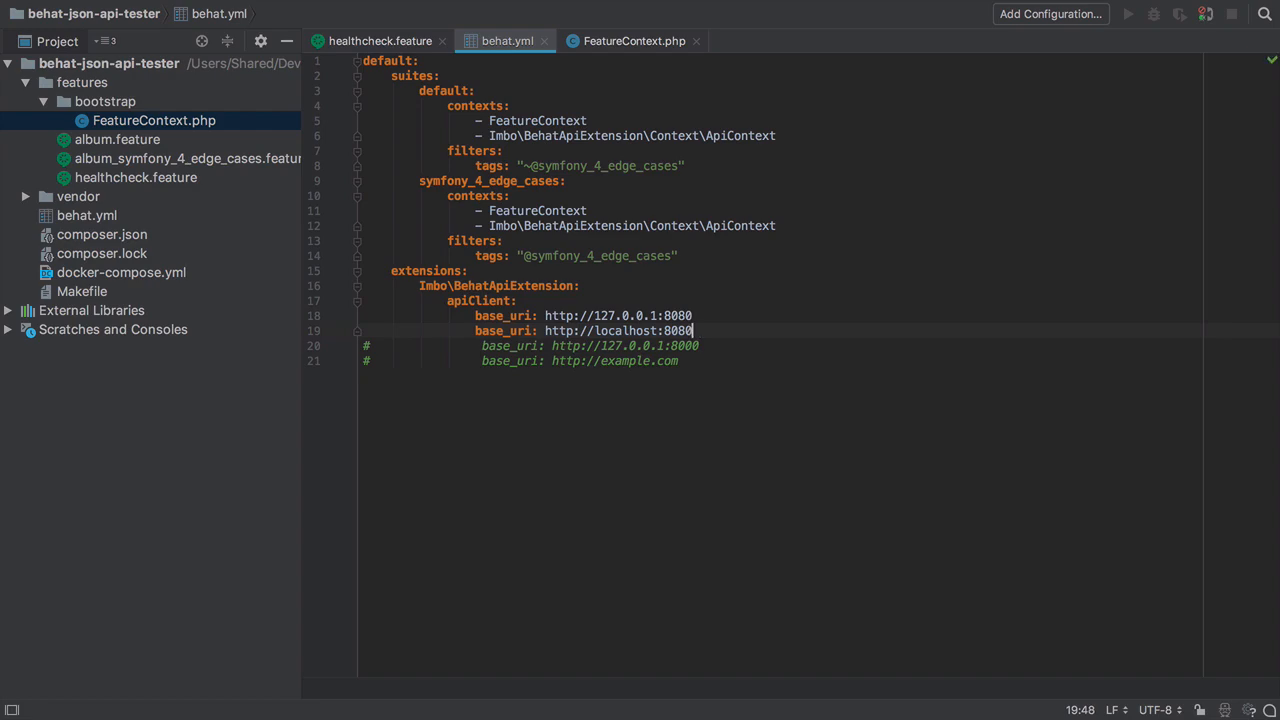